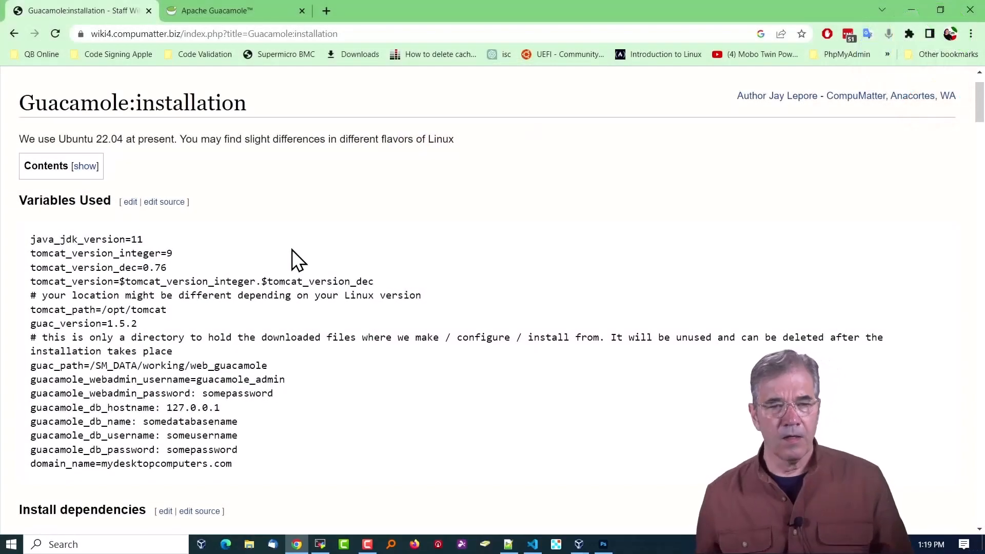
mouse_move(253, 277)
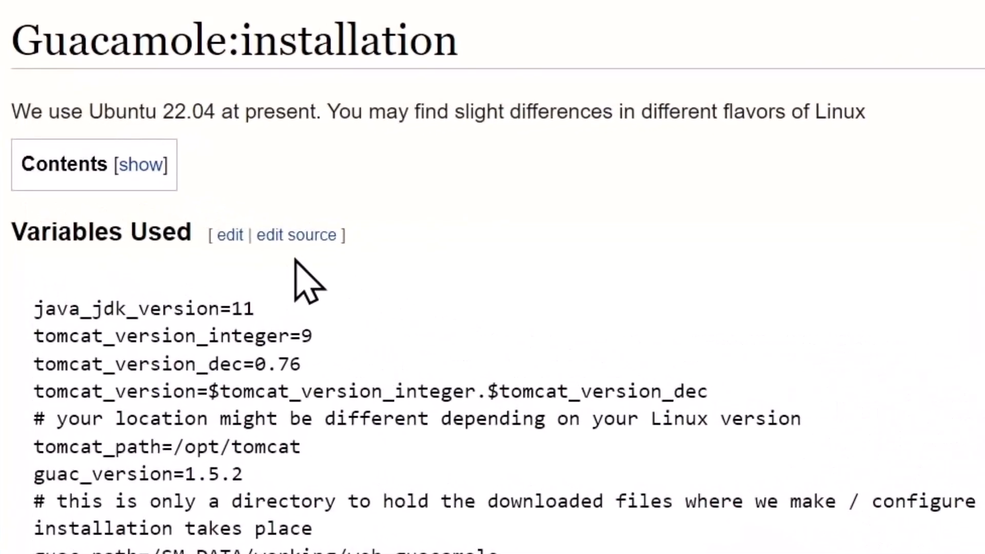
mouse_move(357, 151)
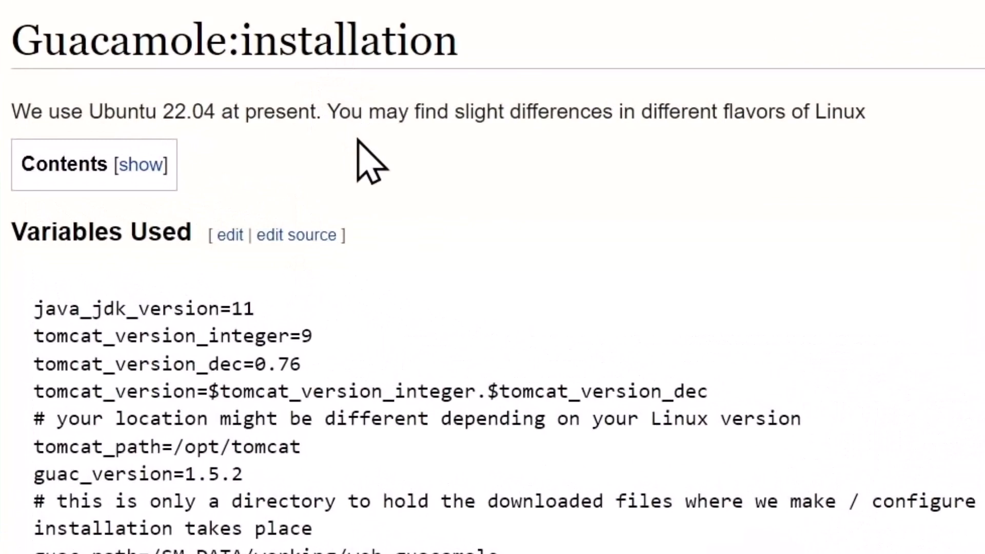
Scroll past the Variables Used list to the Install dependencies and Apache Tomcat sections
scroll(down, 3)
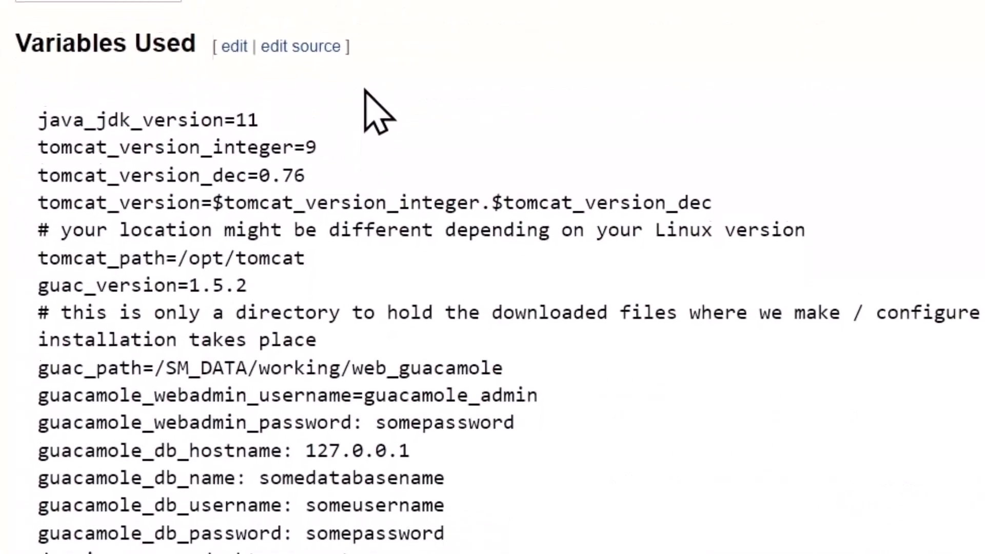
scroll(down, 3)
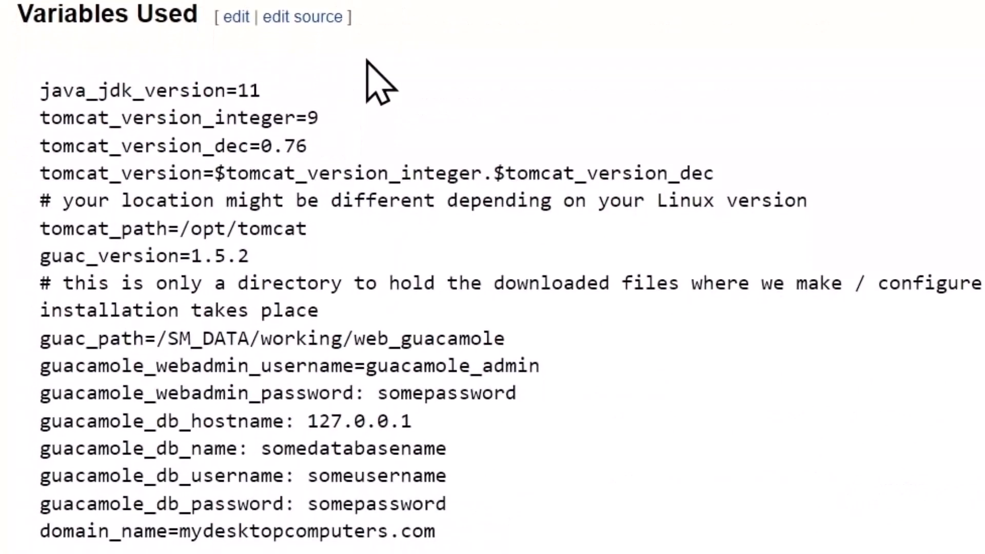
scroll(down, 3)
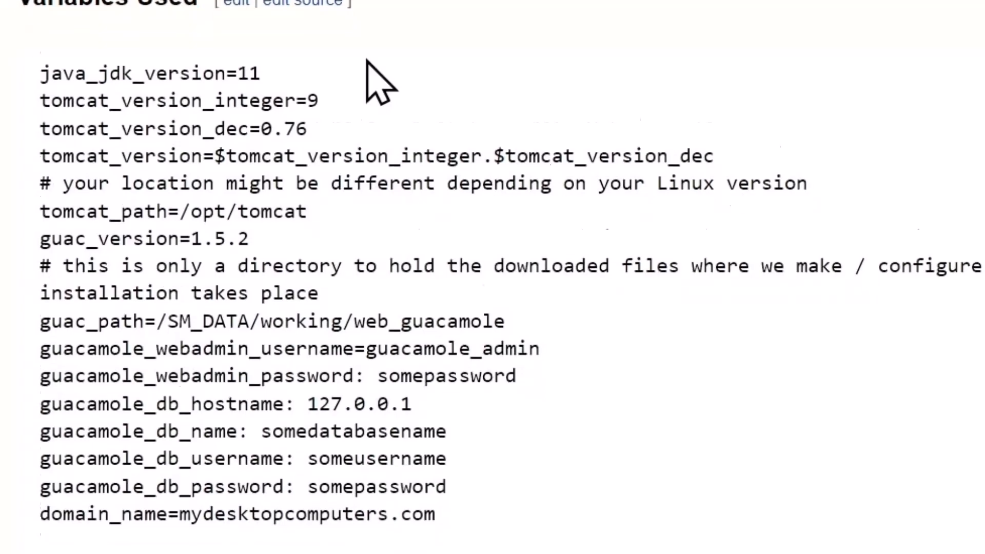
scroll(down, 3)
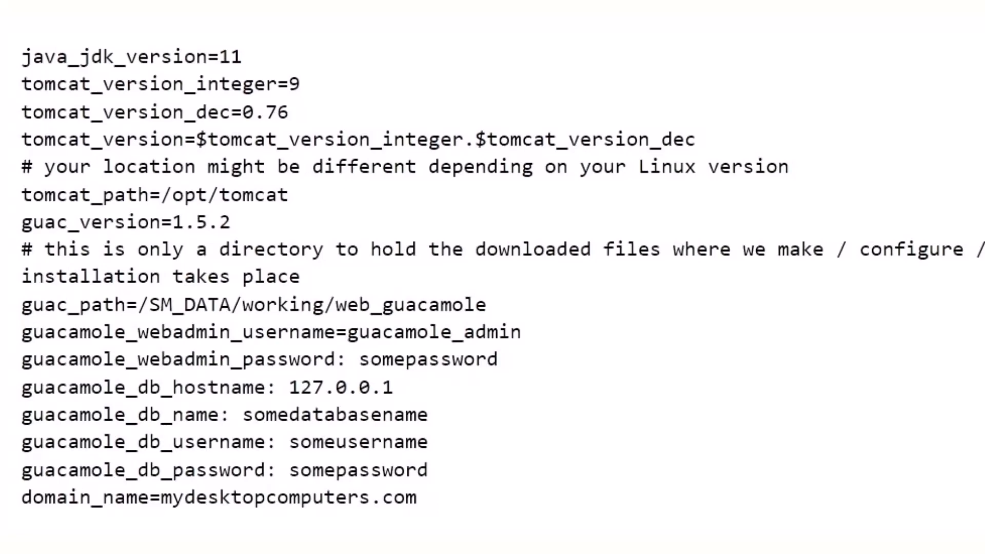
scroll(down, 3)
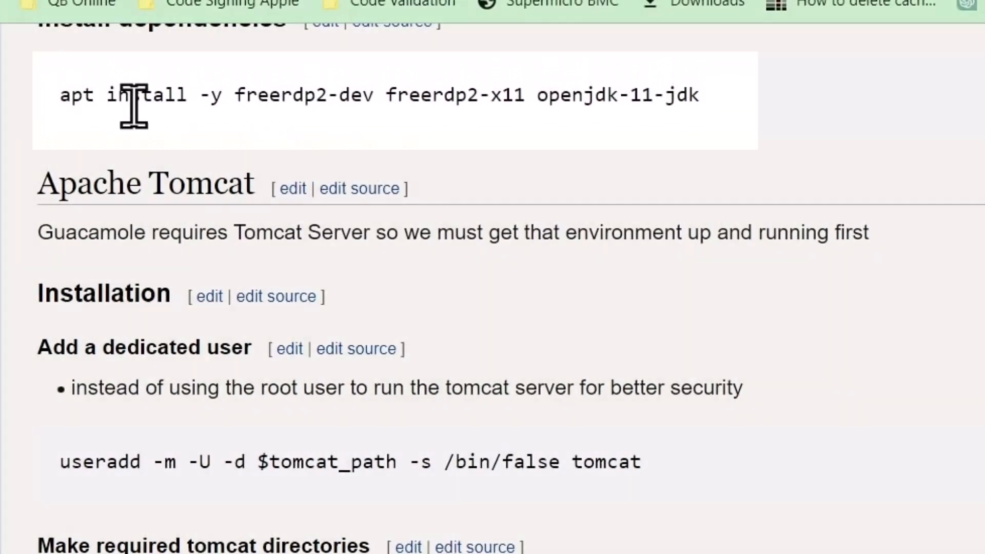
Highlight the freerdp2 apt install and tomcat useradd commands, reaching Install tomcat server
drag(129, 95, 531, 95)
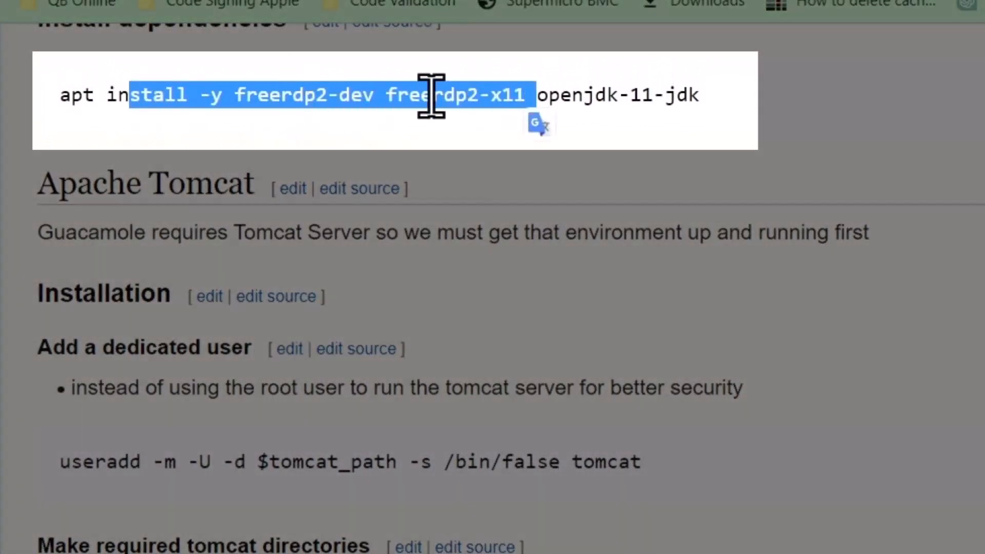
click(523, 96)
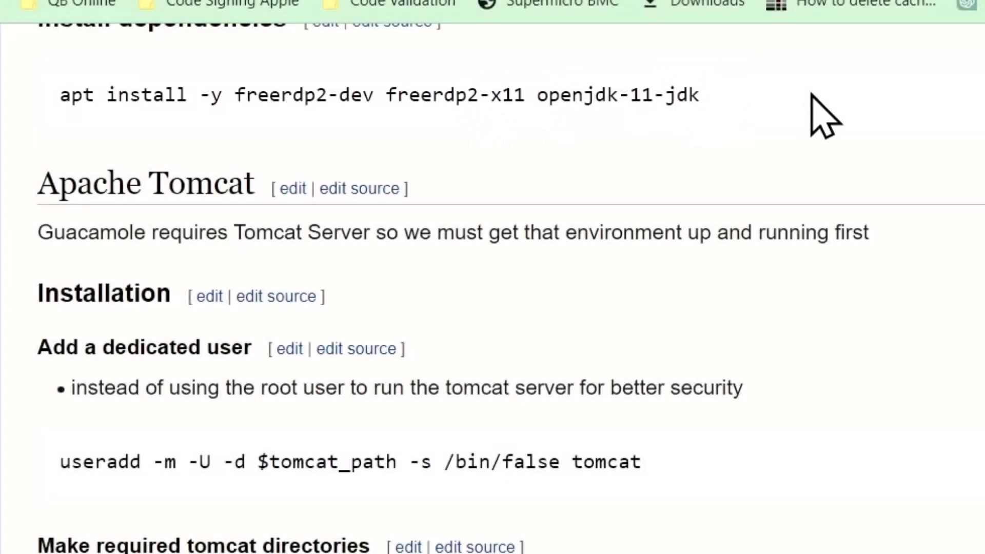
mouse_move(758, 154)
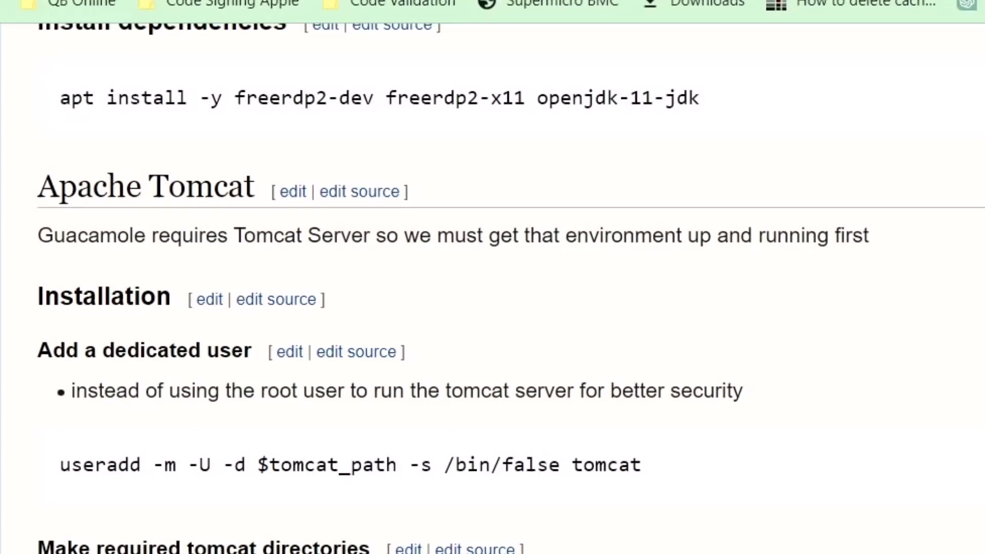
scroll(down, 3)
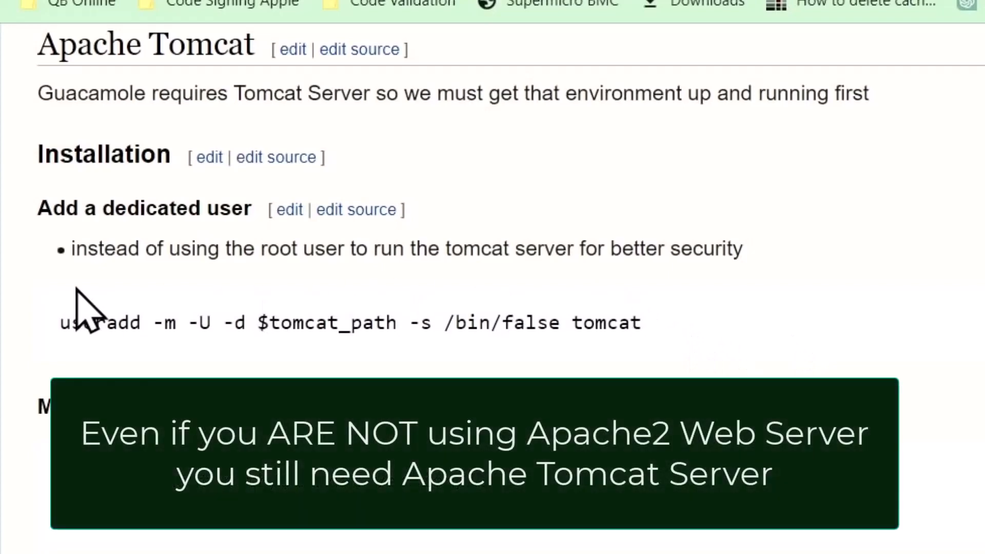
drag(59, 322, 641, 322)
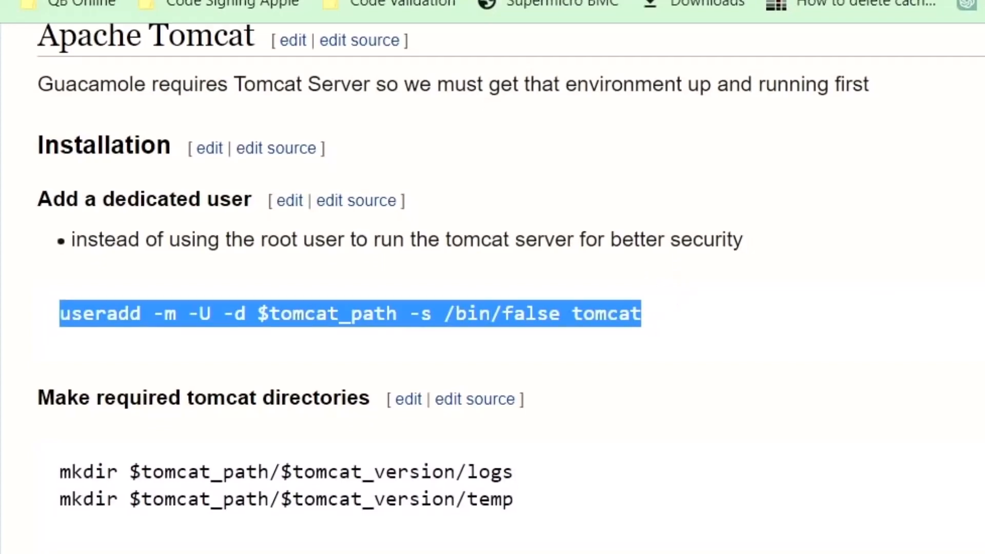
scroll(down, 3)
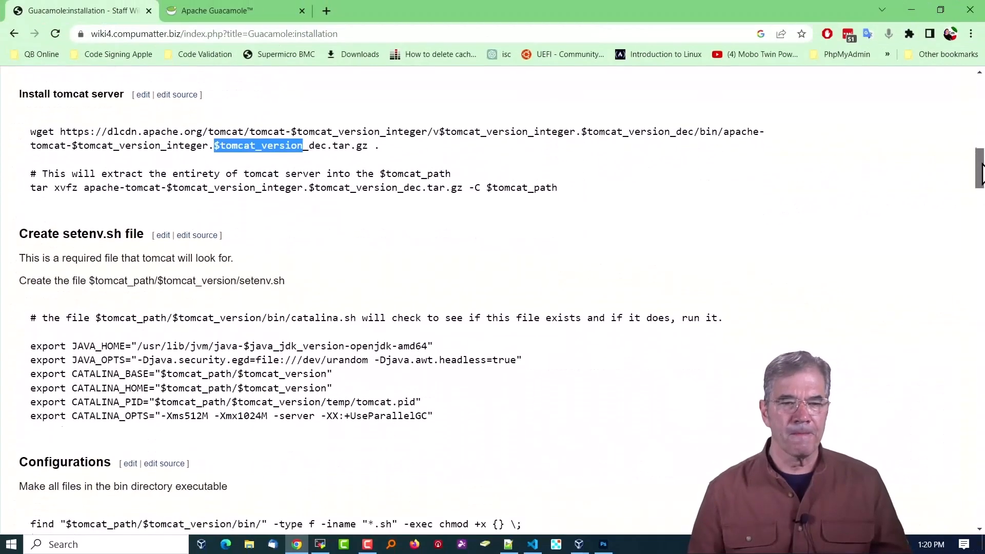
Highlight the $tomcat_path extraction destination in the tomcat tar command
scroll(down, 3)
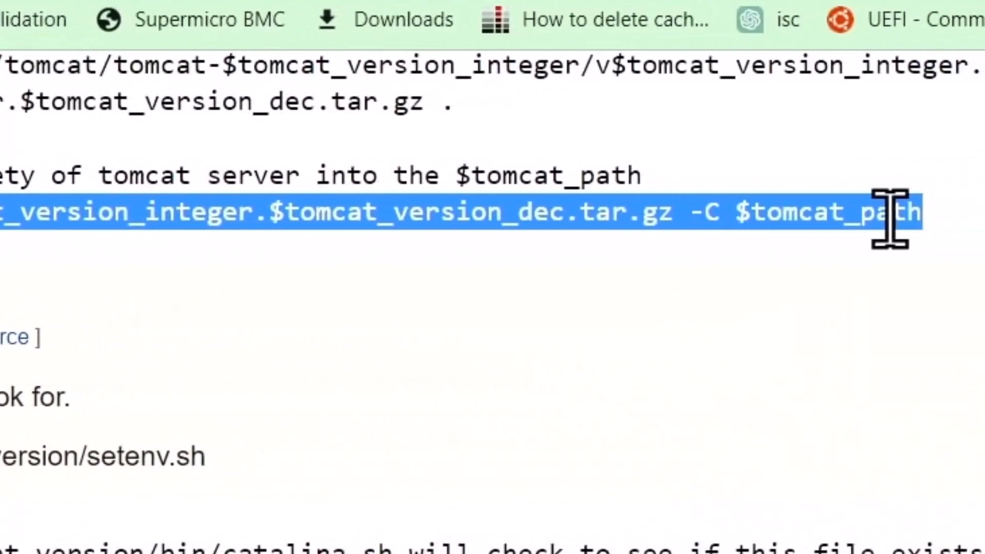
click(542, 273)
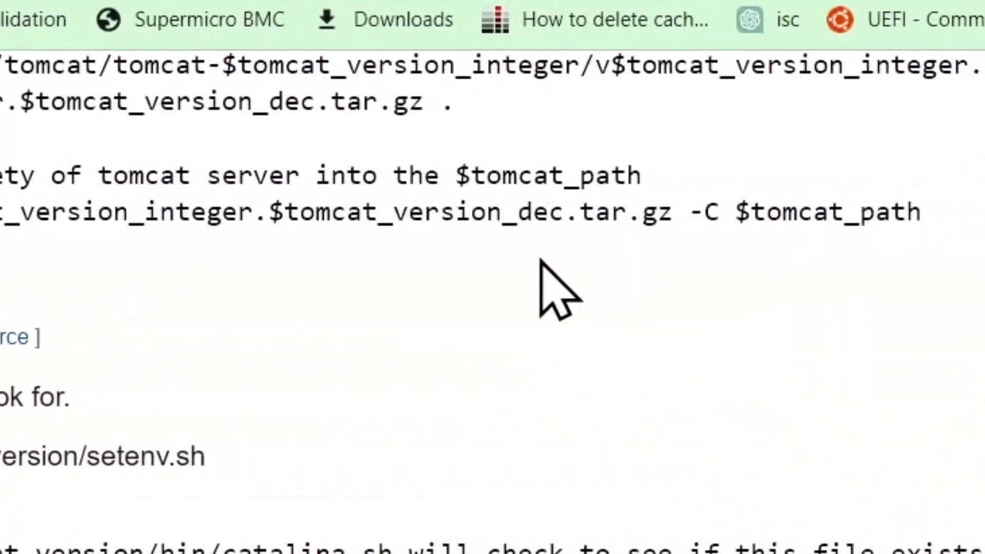
double_click(827, 213)
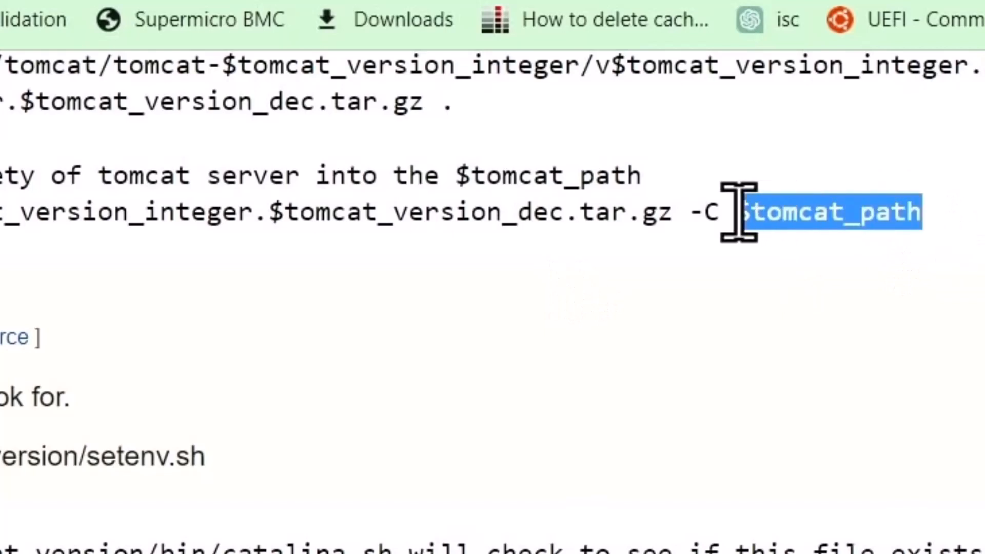
mouse_move(804, 205)
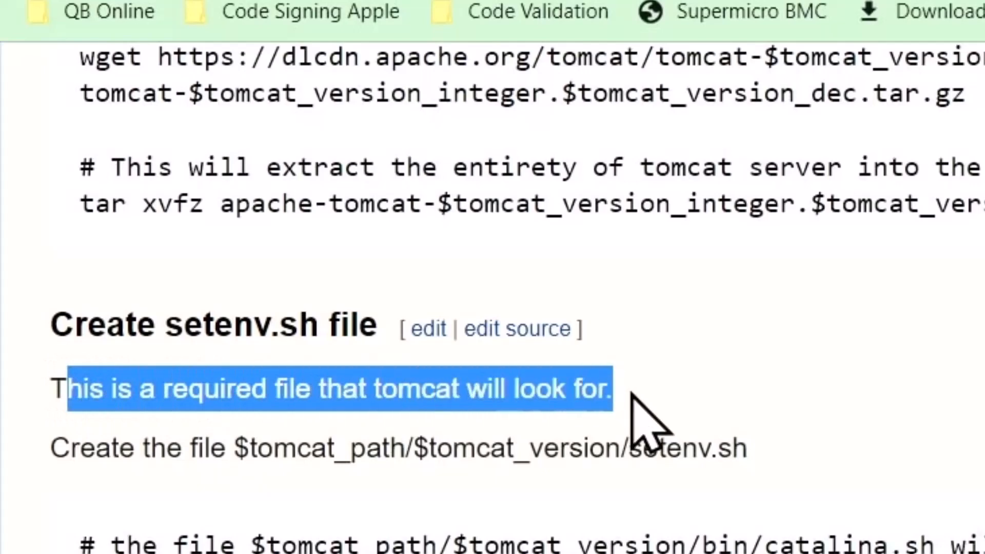
Scroll to Create setenv.sh file and highlight its six export lines
scroll(down, 3)
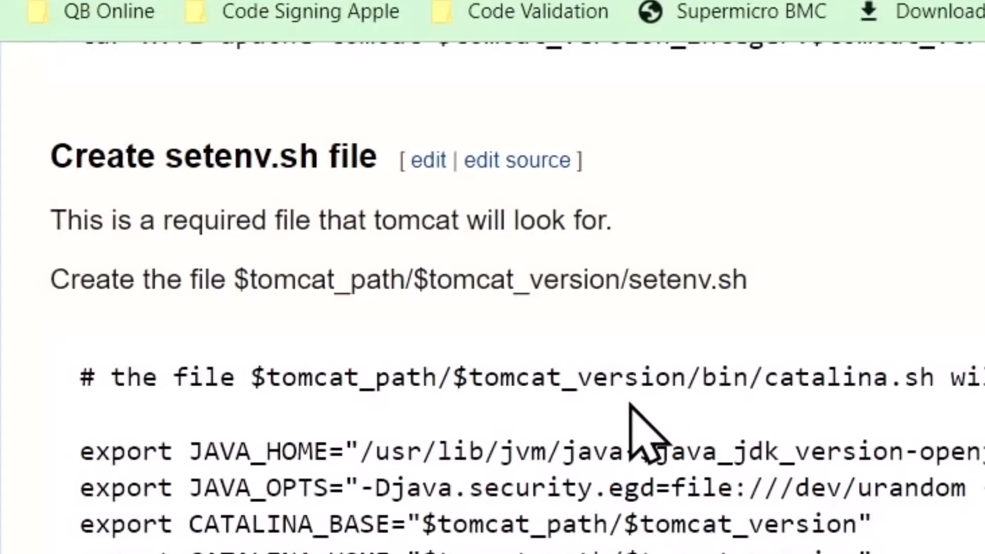
scroll(down, 3)
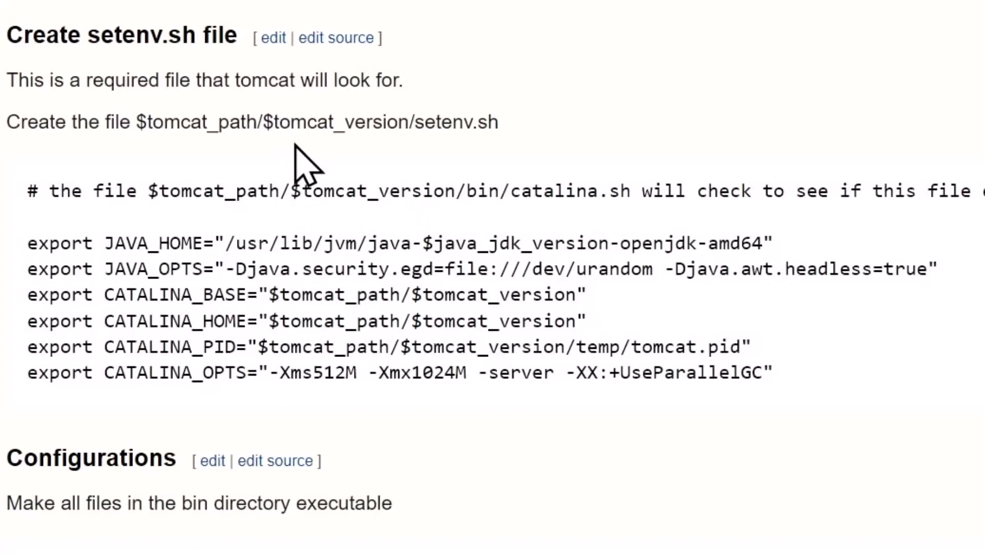
mouse_move(790, 404)
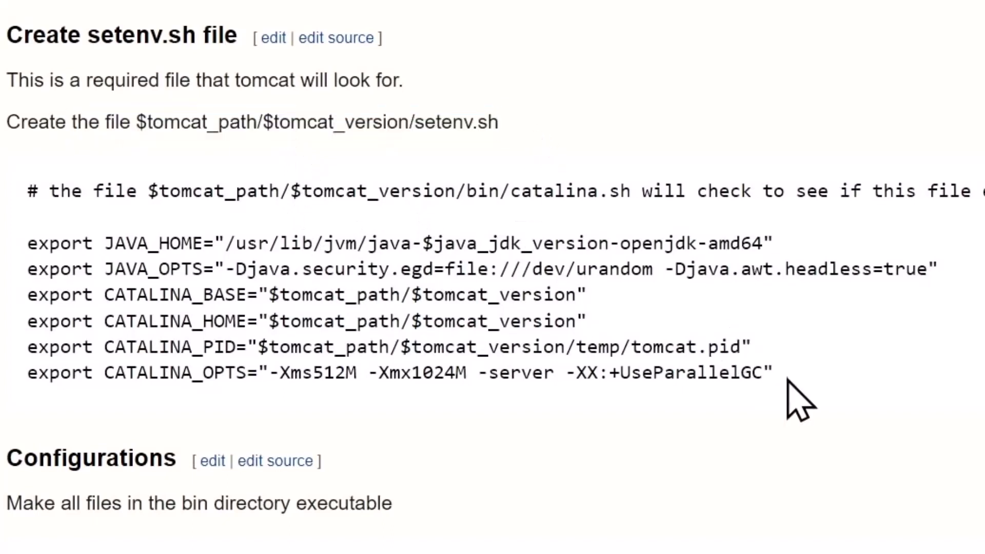
drag(779, 377, 26, 243)
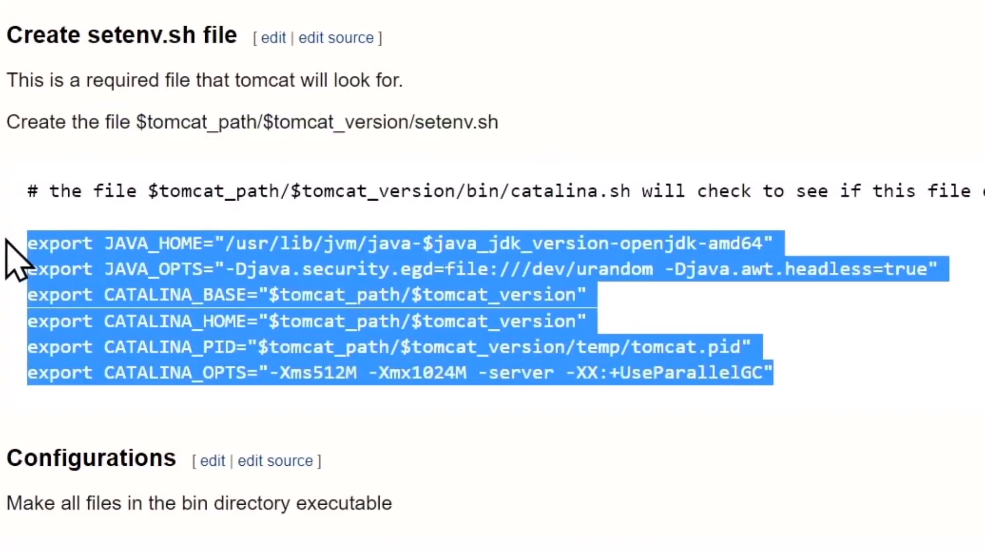
click(279, 308)
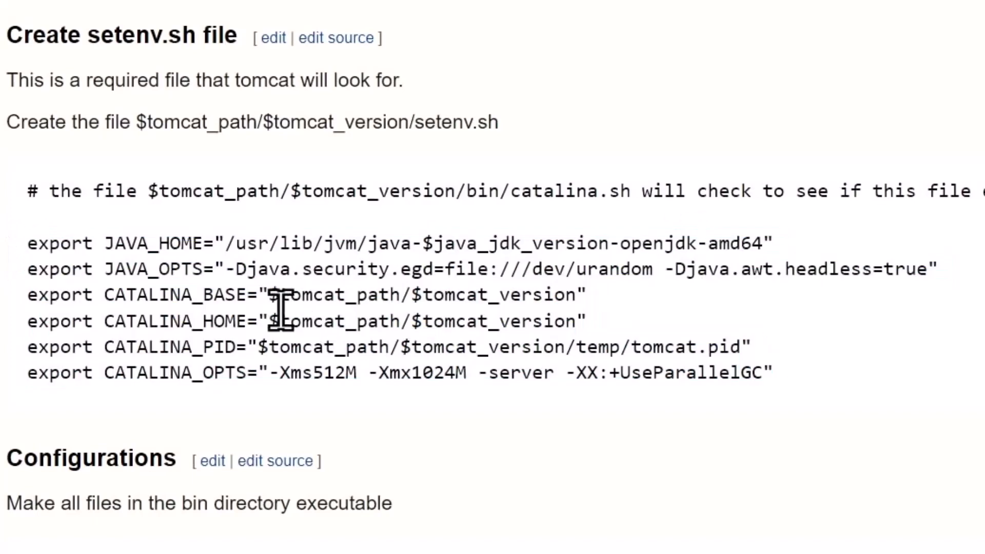
double_click(335, 294)
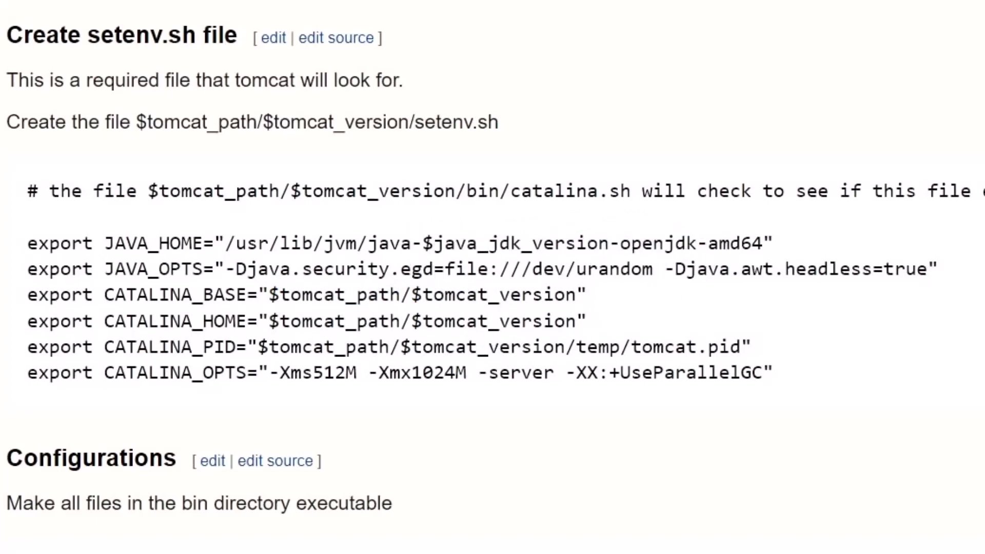
Scroll through the Configurations commands to the tomcat.service unit block
scroll(down, 3)
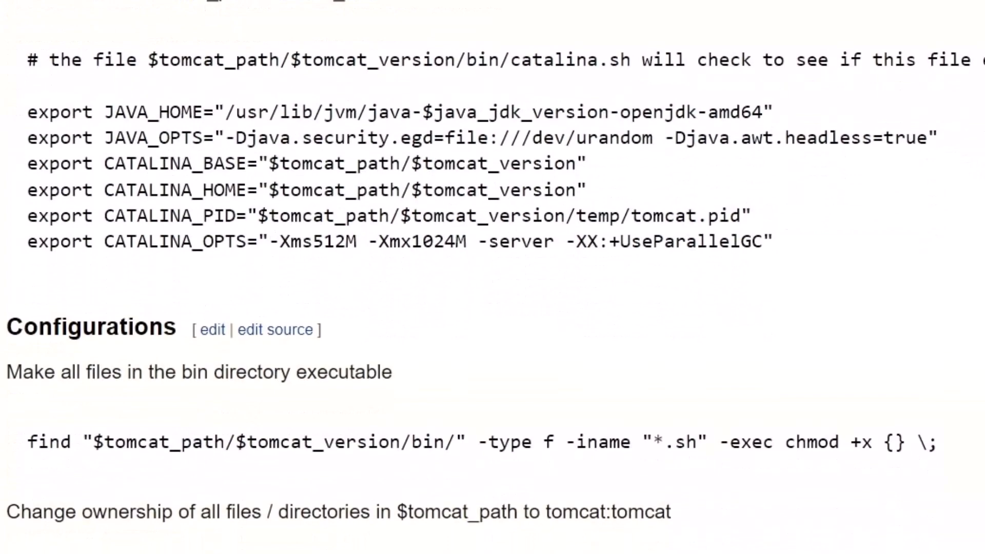
scroll(down, 3)
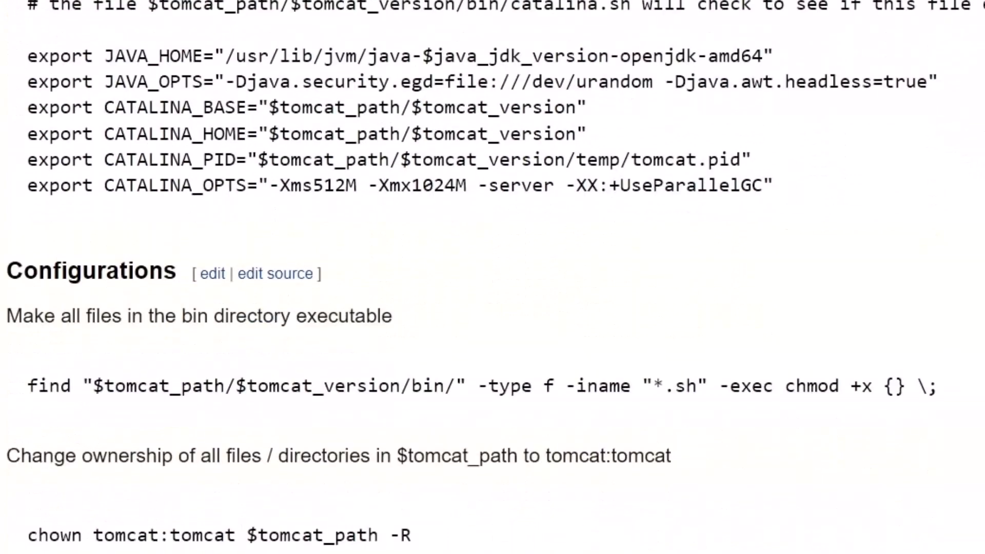
scroll(down, 3)
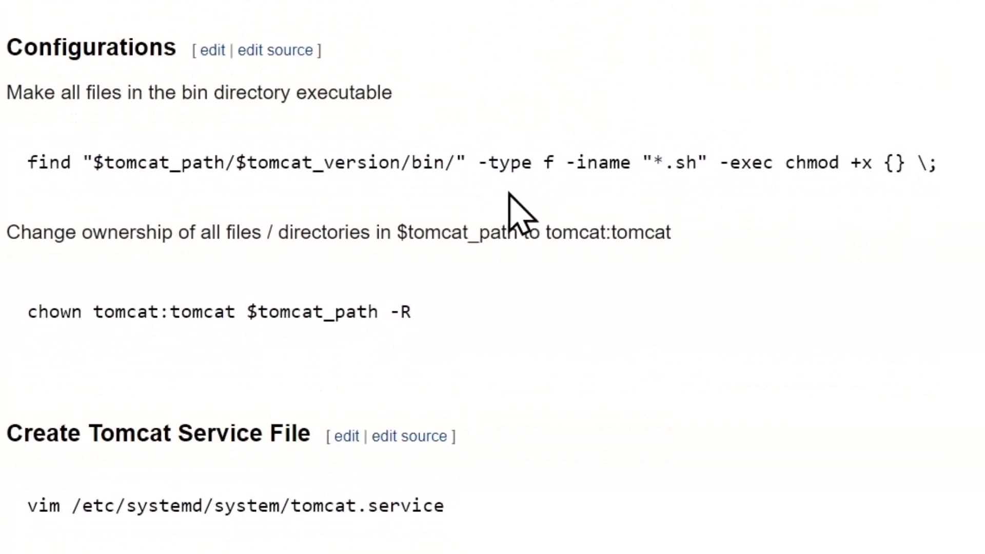
mouse_move(44, 202)
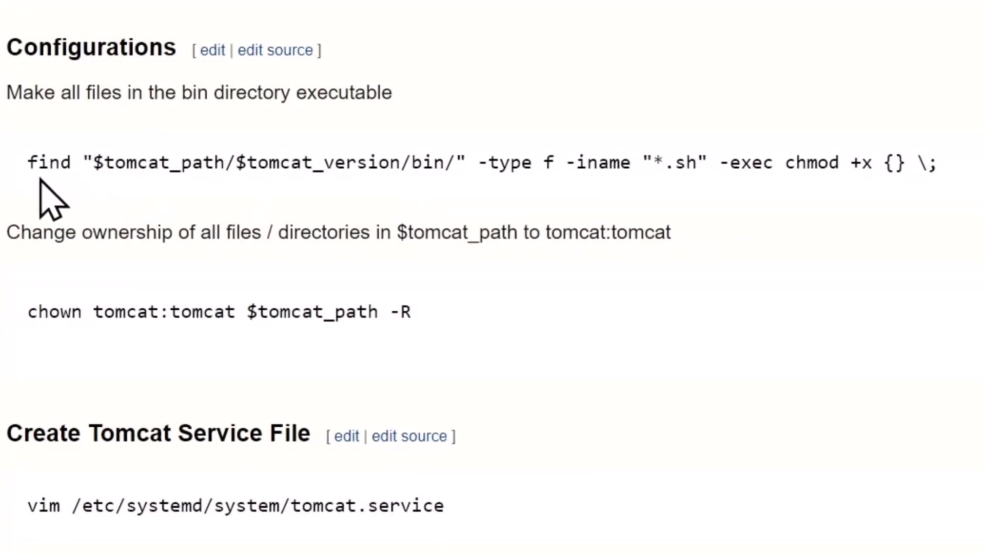
drag(37, 163, 936, 162)
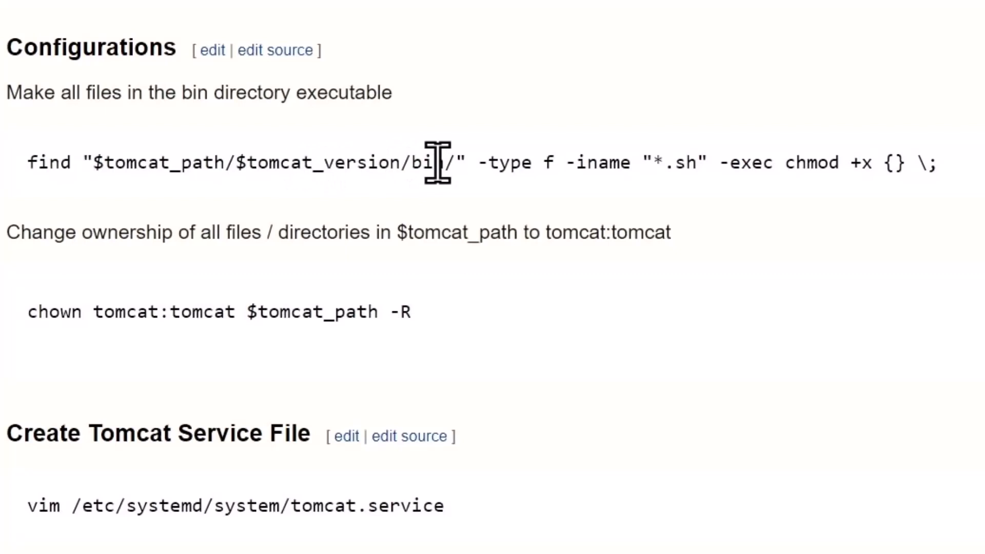
mouse_move(421, 313)
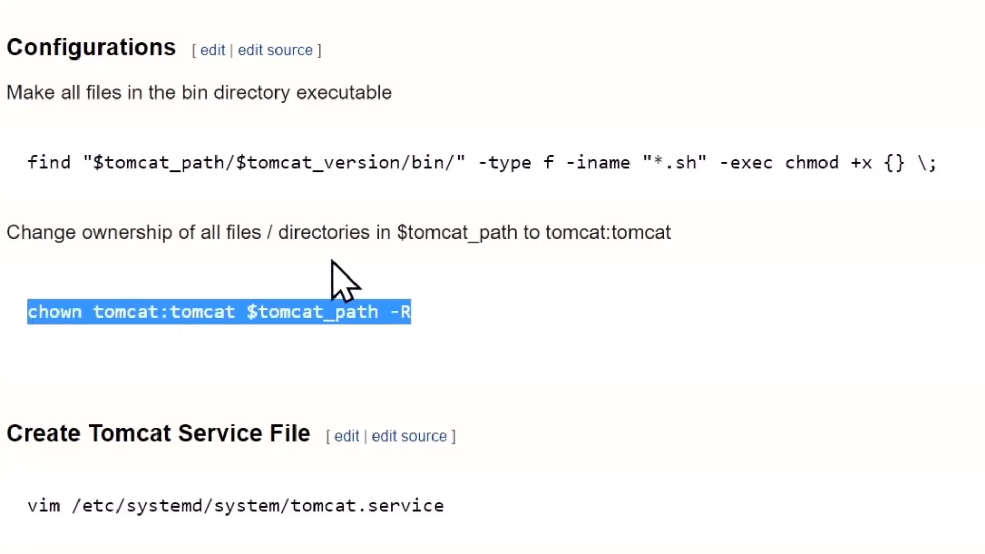
scroll(down, 3)
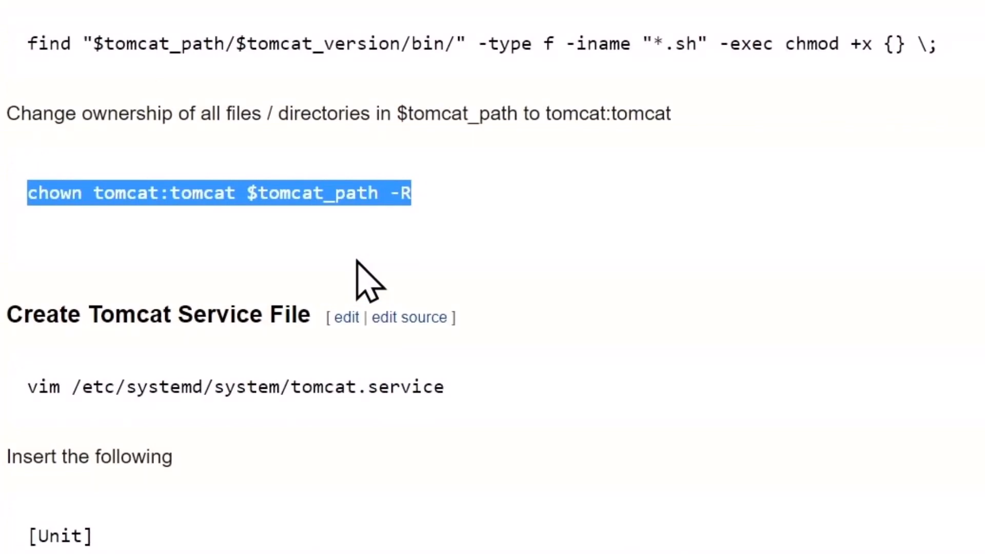
scroll(down, 3)
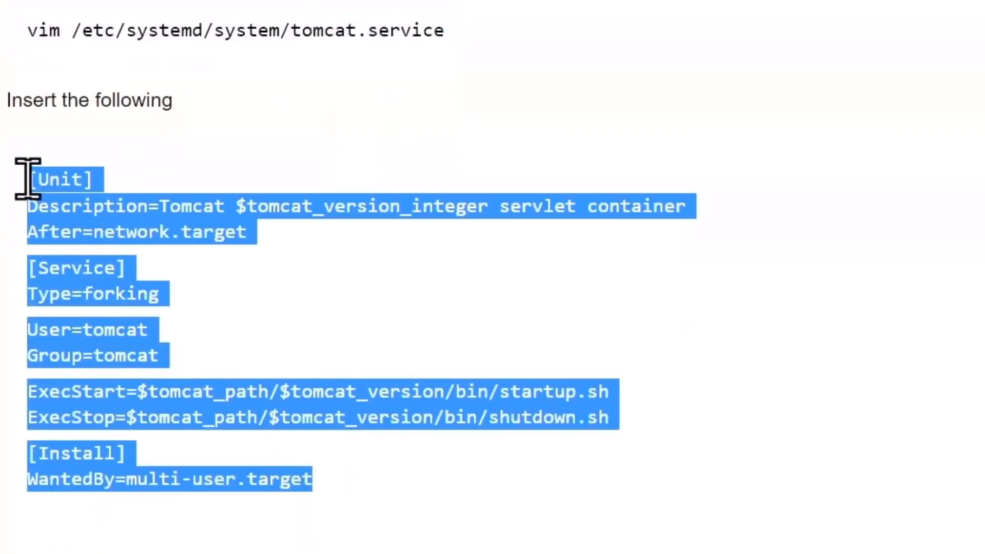
mouse_move(519, 196)
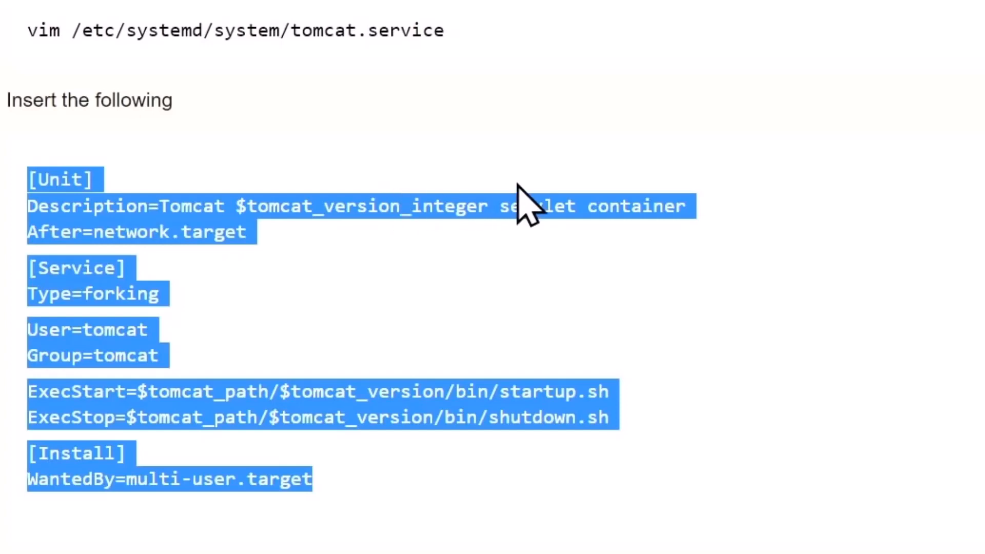
Scroll down to the Install Guacamole Server download commands
scroll(down, 3)
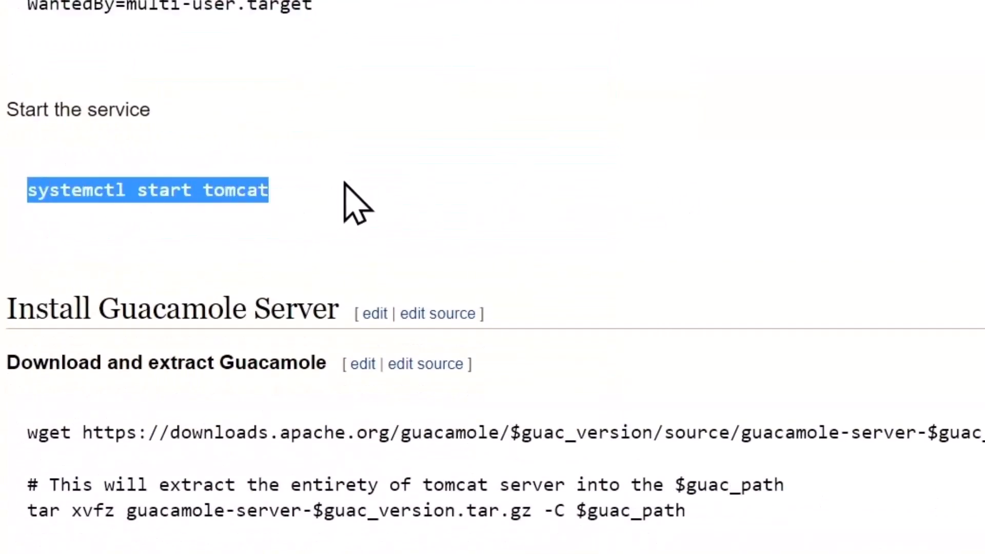
scroll(down, 3)
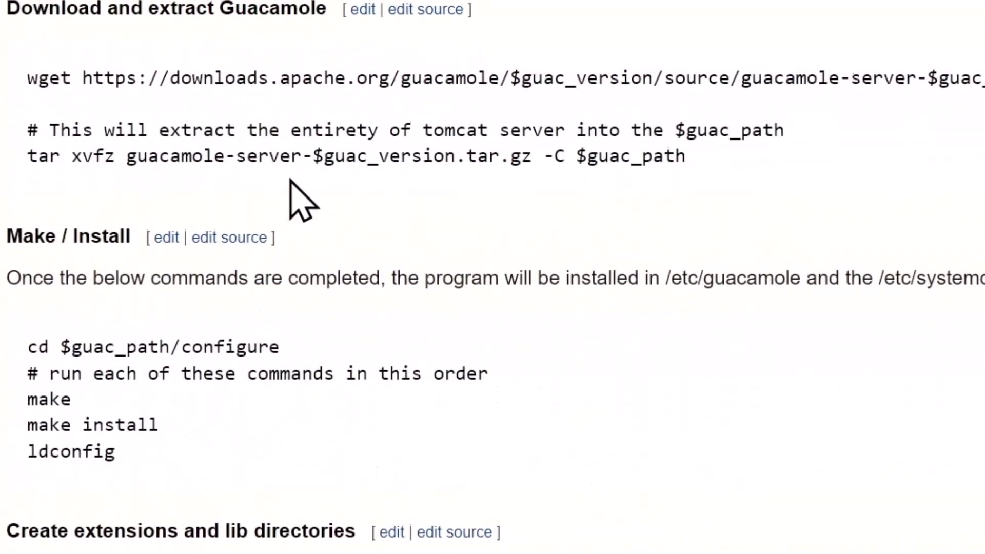
scroll(up, 3)
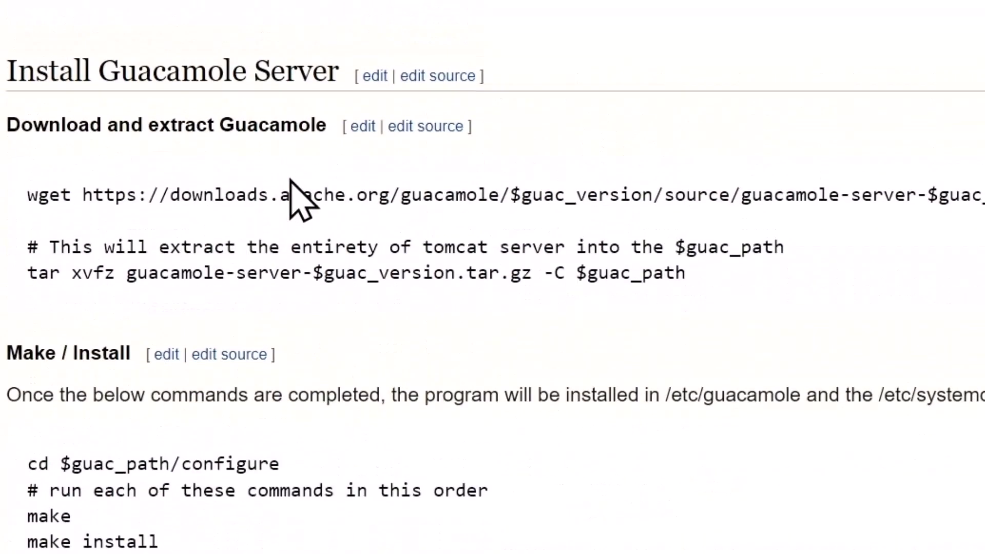
scroll(down, 3)
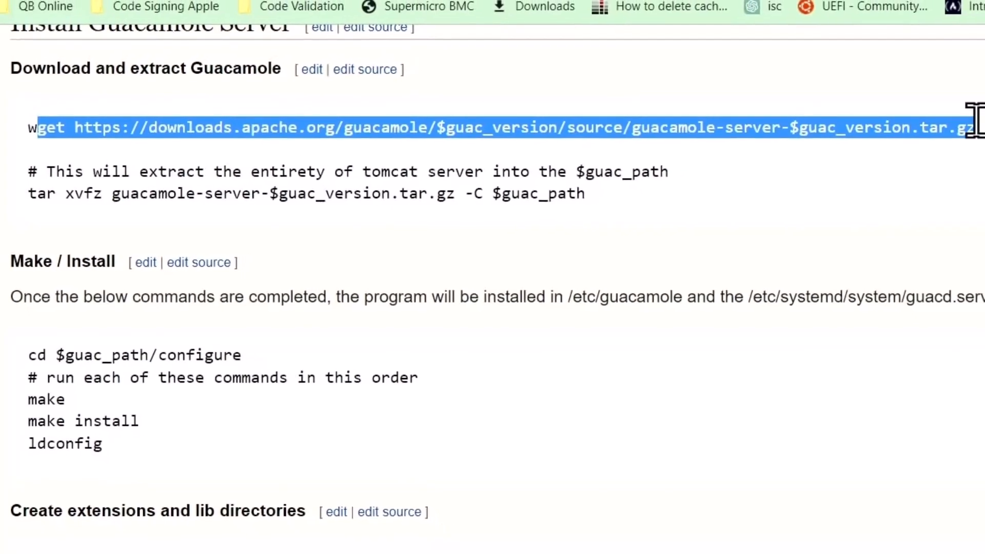
Highlight guac_version in the download URL, then reach the extensions and lib mkdir commands
click(442, 127)
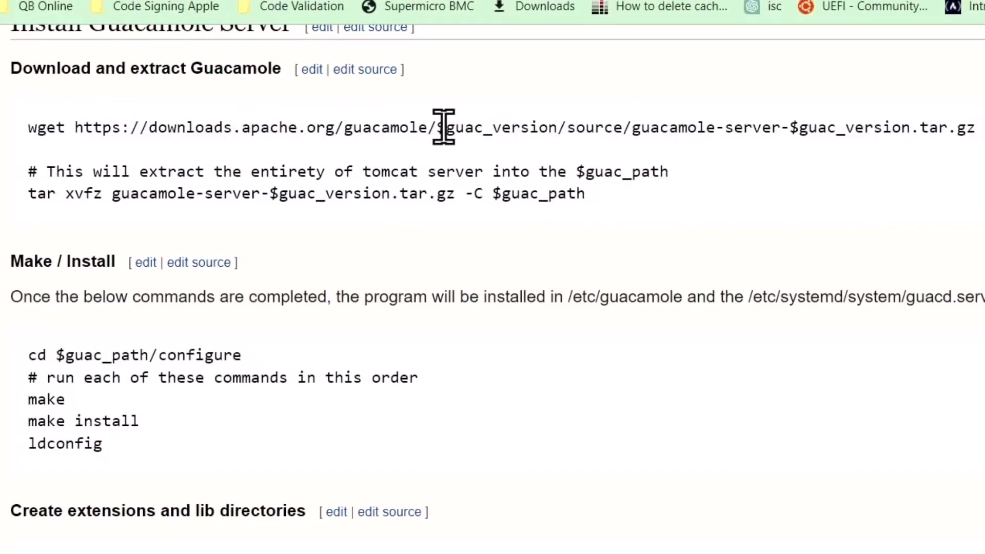
double_click(496, 127)
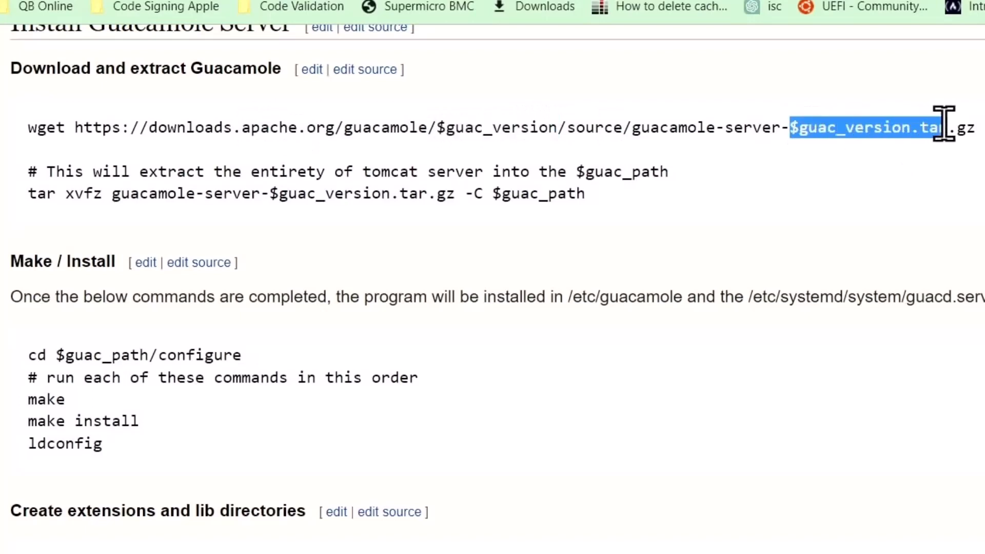
click(178, 172)
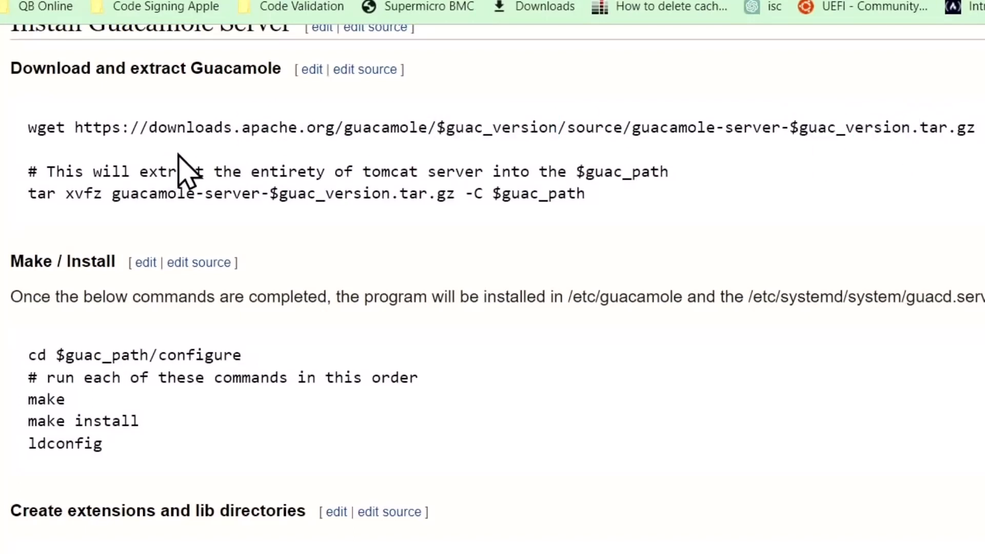
mouse_move(73, 194)
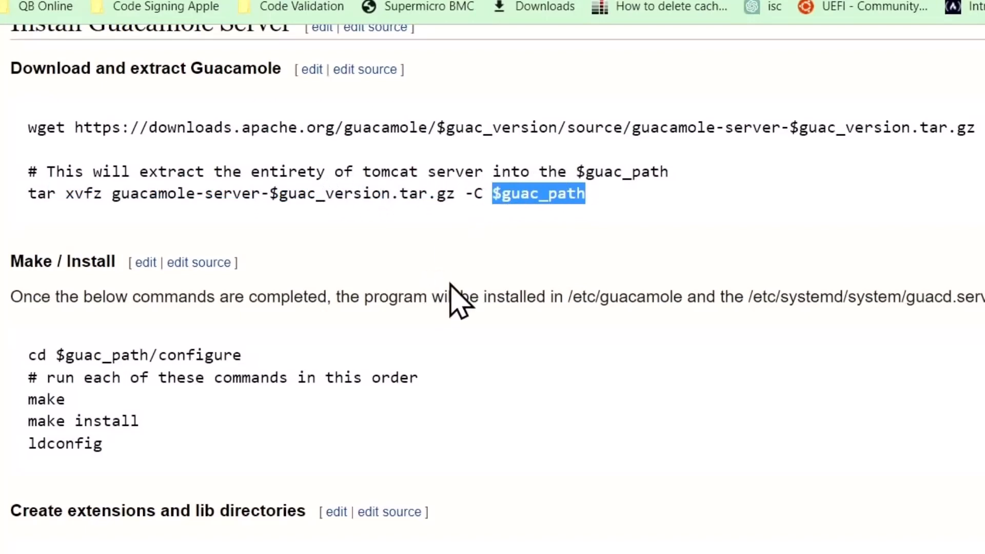
scroll(down, 3)
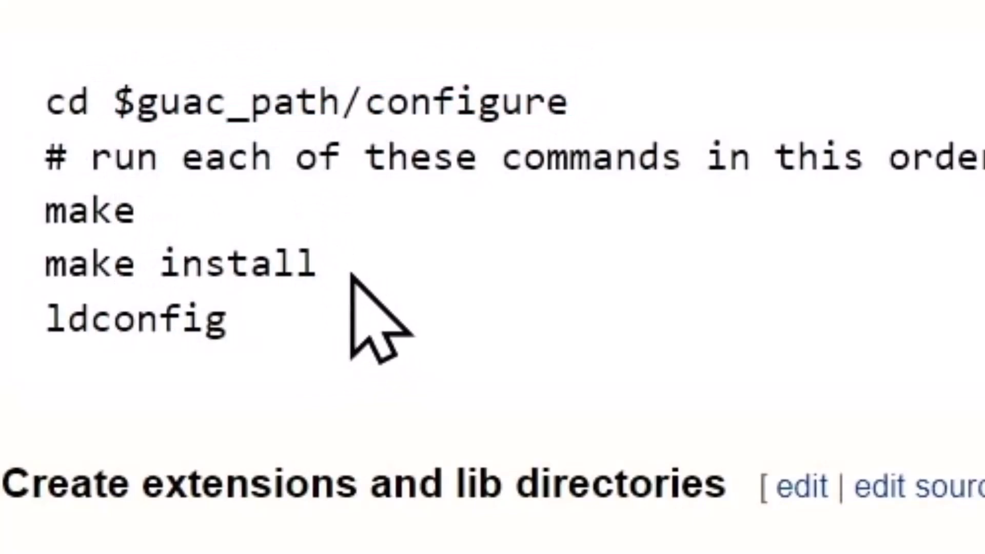
scroll(down, 3)
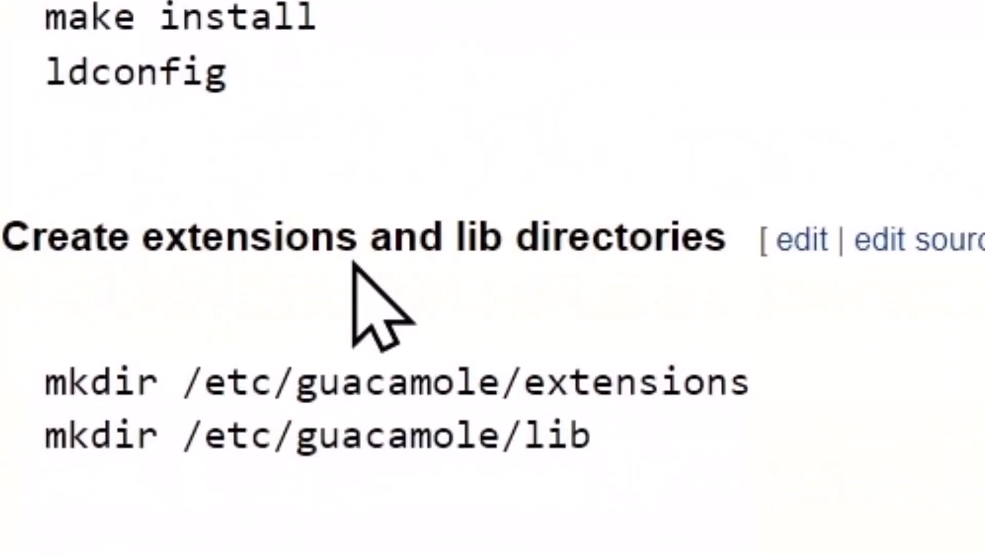
scroll(down, 3)
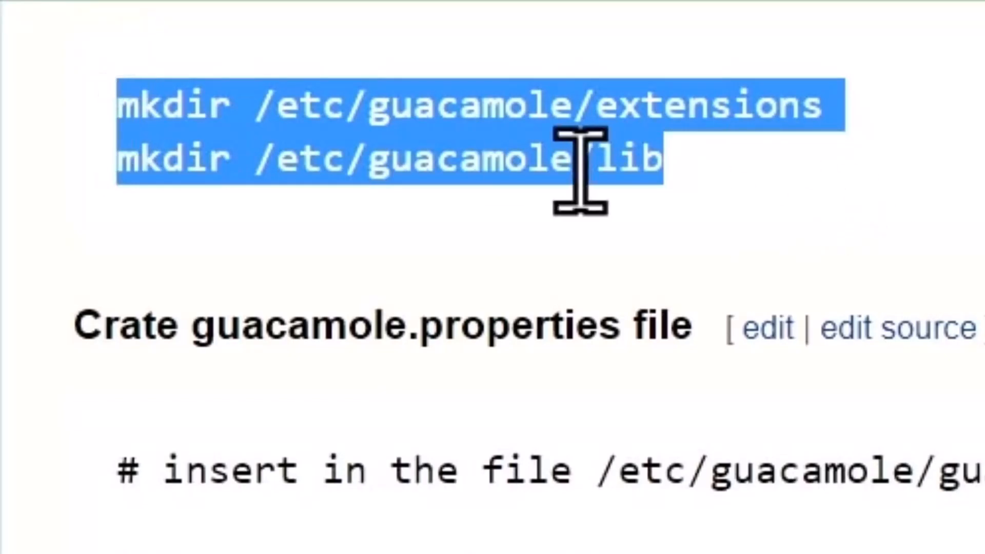
Scroll to the guacamole.properties block with guacd host/port and LDAP/MySQL settings
scroll(down, 3)
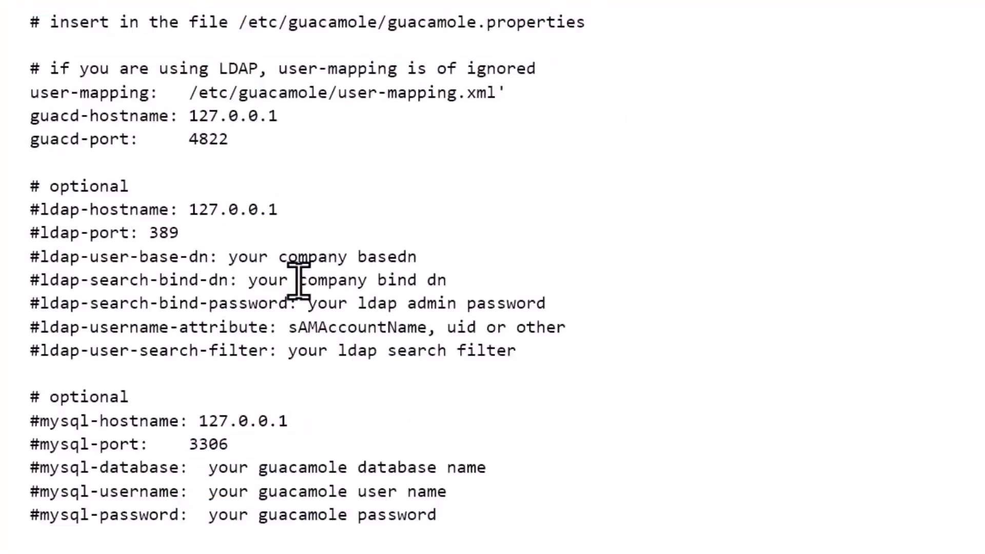
mouse_move(255, 209)
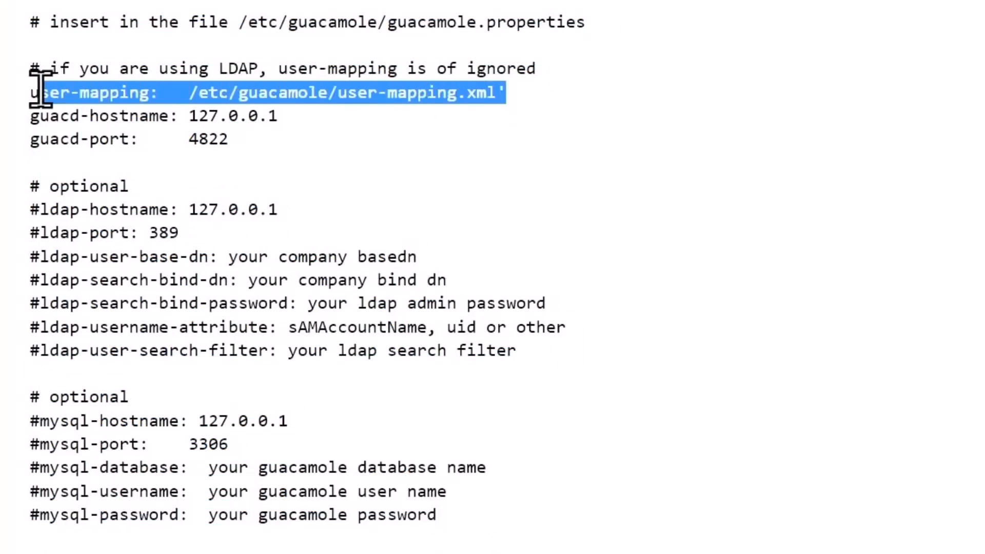
mouse_move(28, 115)
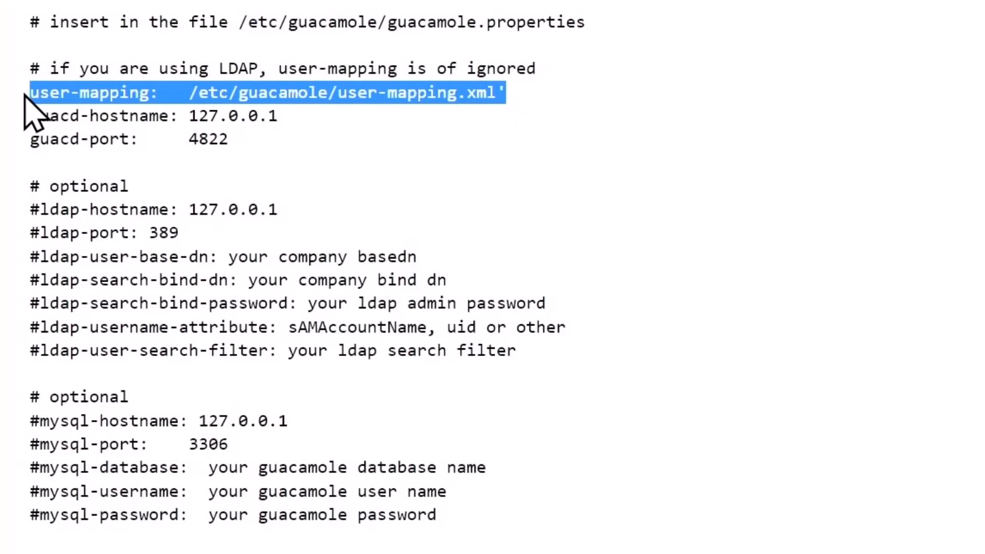
mouse_move(510, 135)
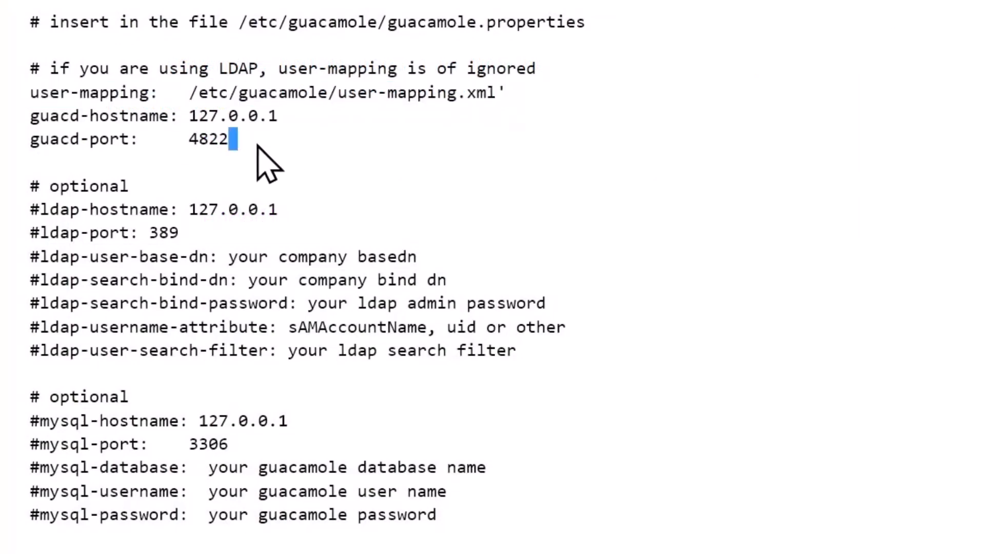
mouse_move(217, 177)
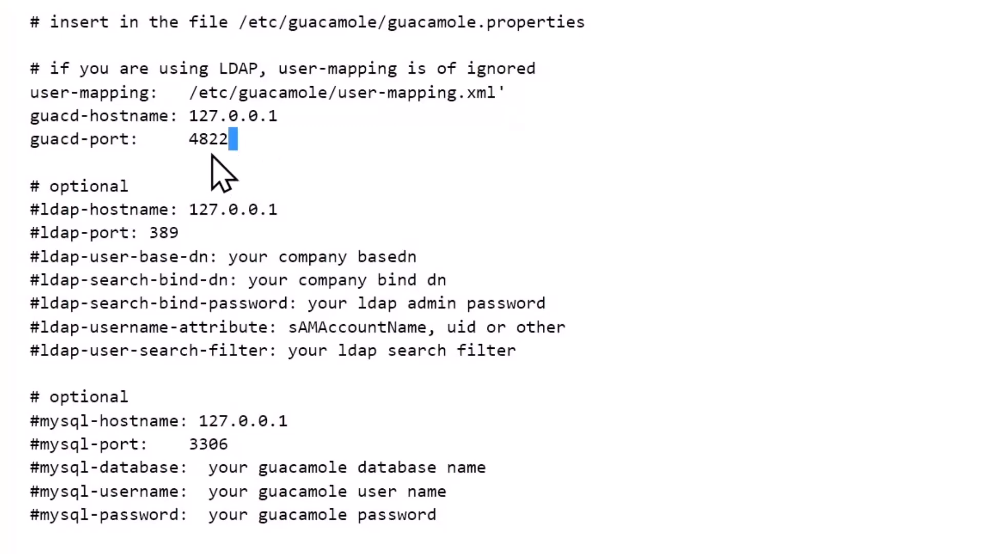
Scroll past the optional LDAP and MySQL lines to the user-mapping.xml section
scroll(down, 3)
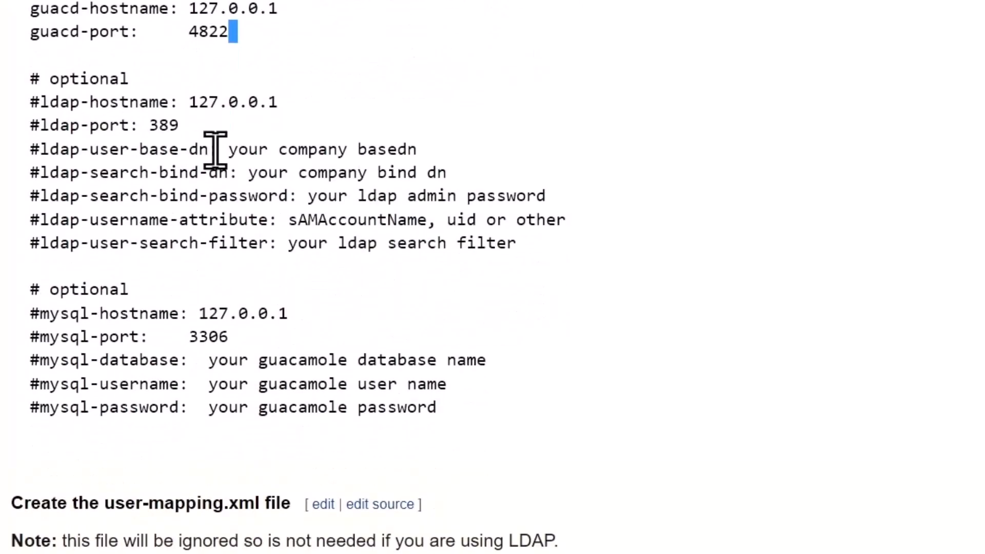
mouse_move(431, 382)
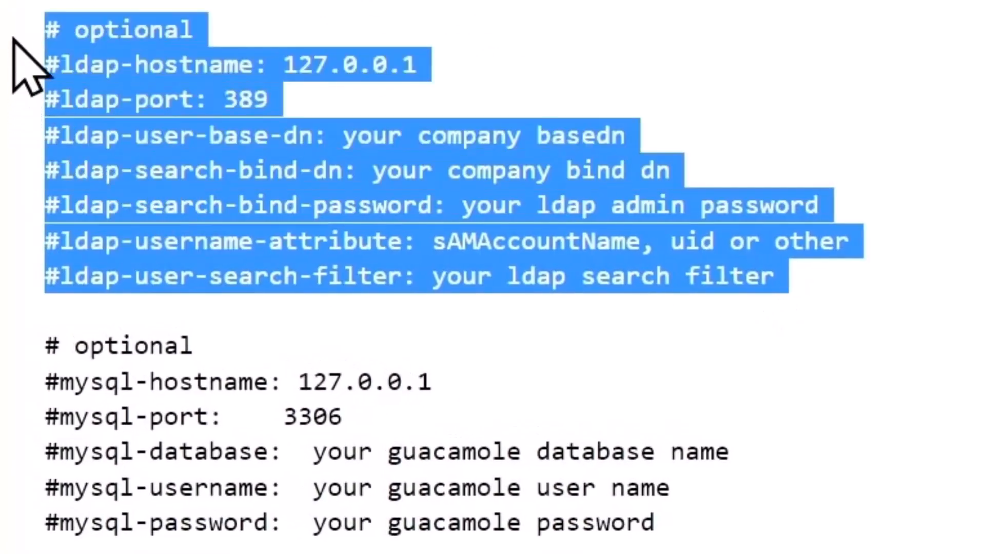
mouse_move(460, 174)
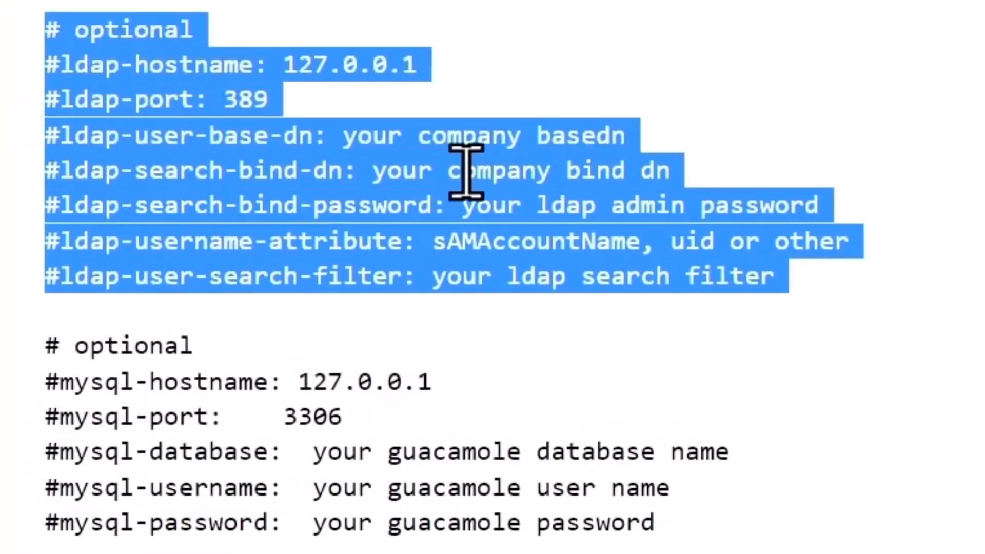
mouse_move(738, 537)
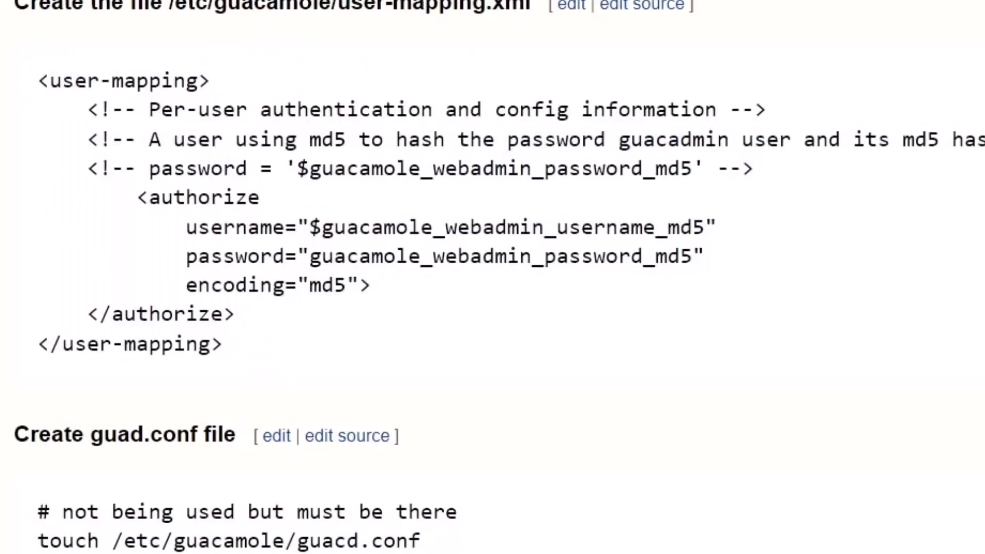
Scroll back up and highlight the password md5 variable name and command line
scroll(up, 3)
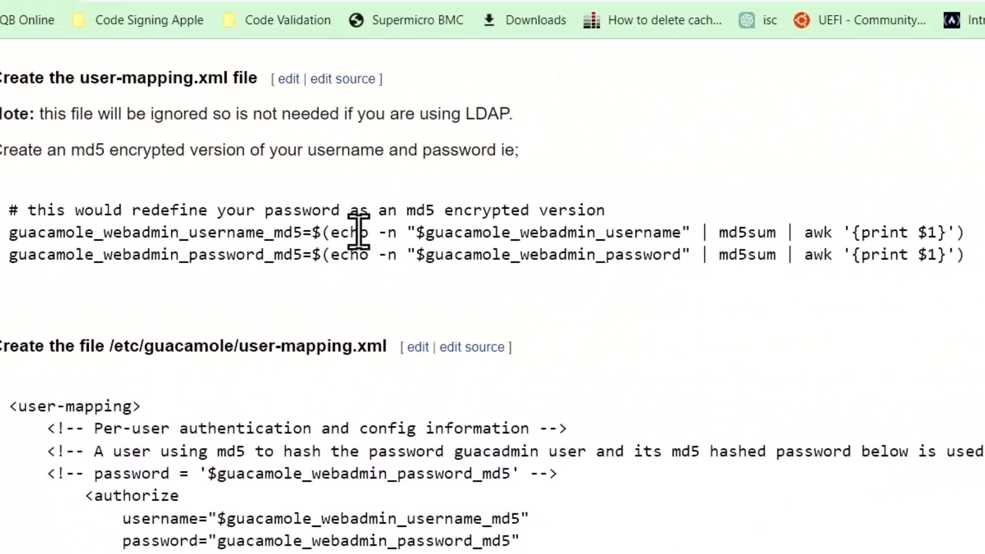
mouse_move(339, 292)
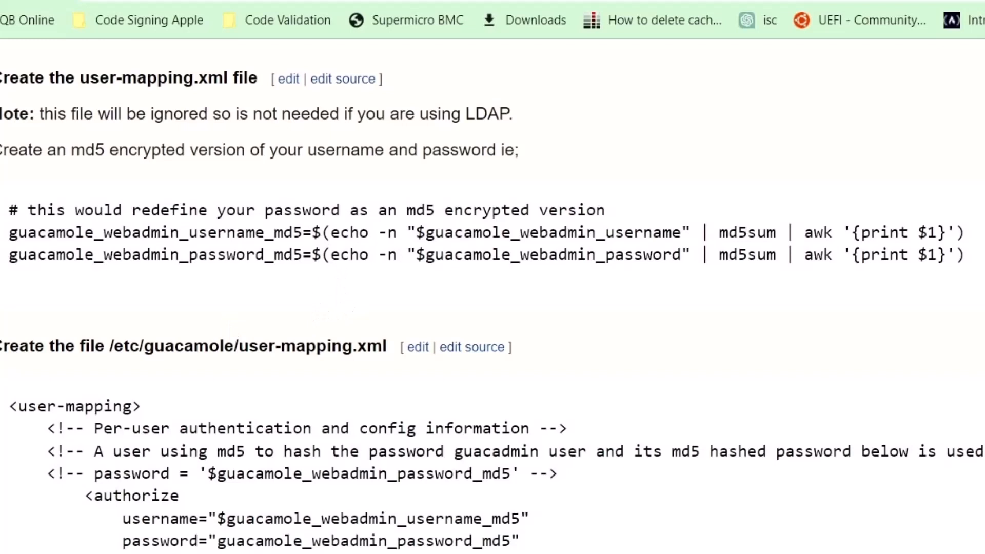
mouse_move(478, 153)
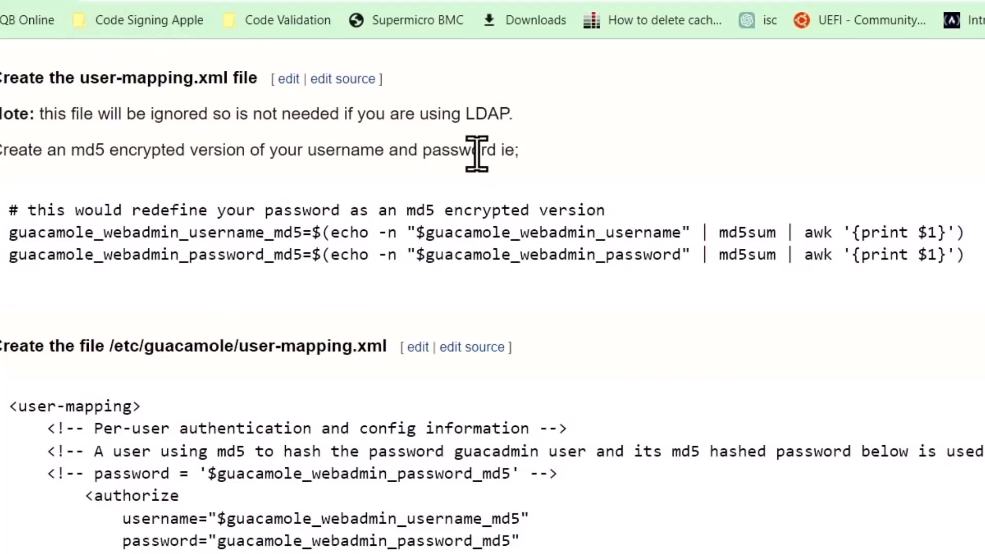
mouse_move(119, 242)
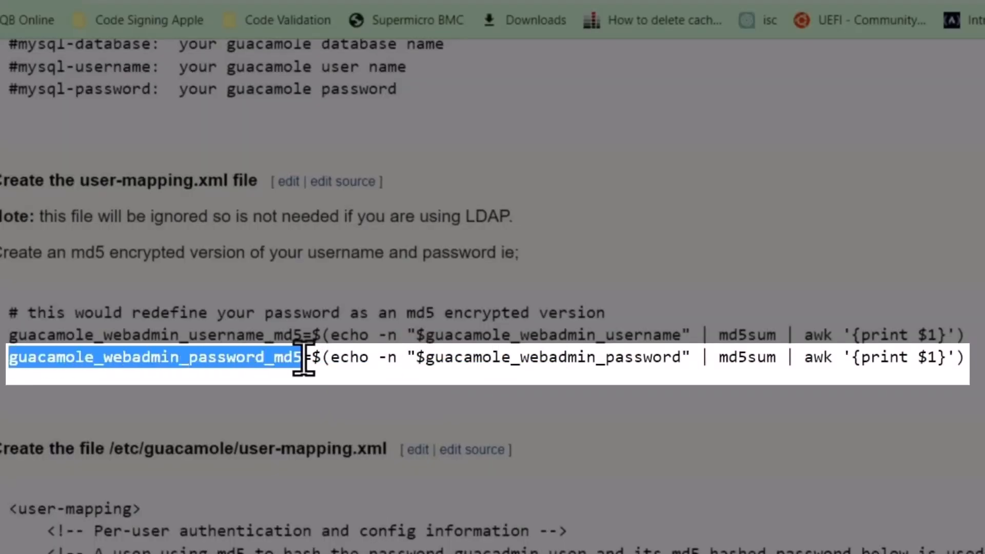
drag(295, 357, 503, 357)
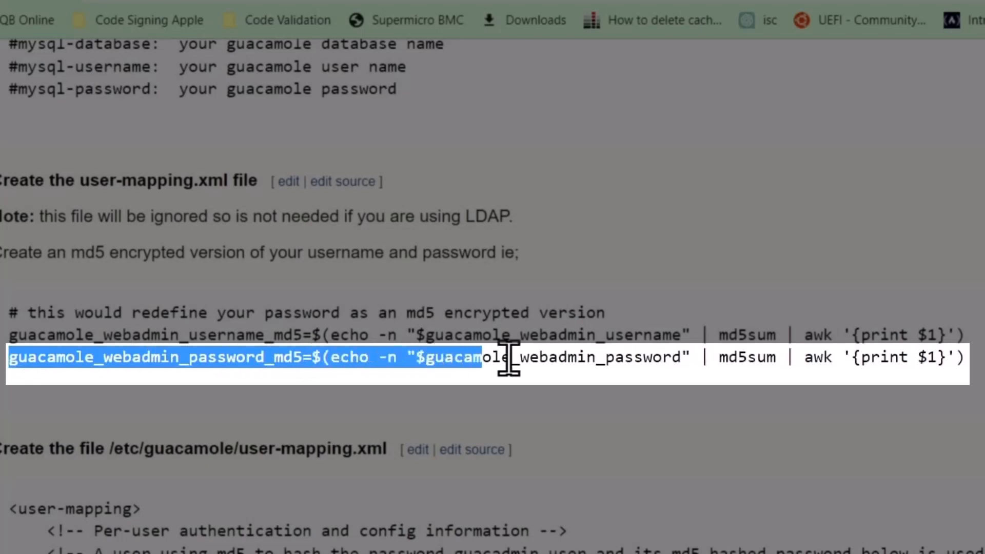
drag(508, 357, 936, 357)
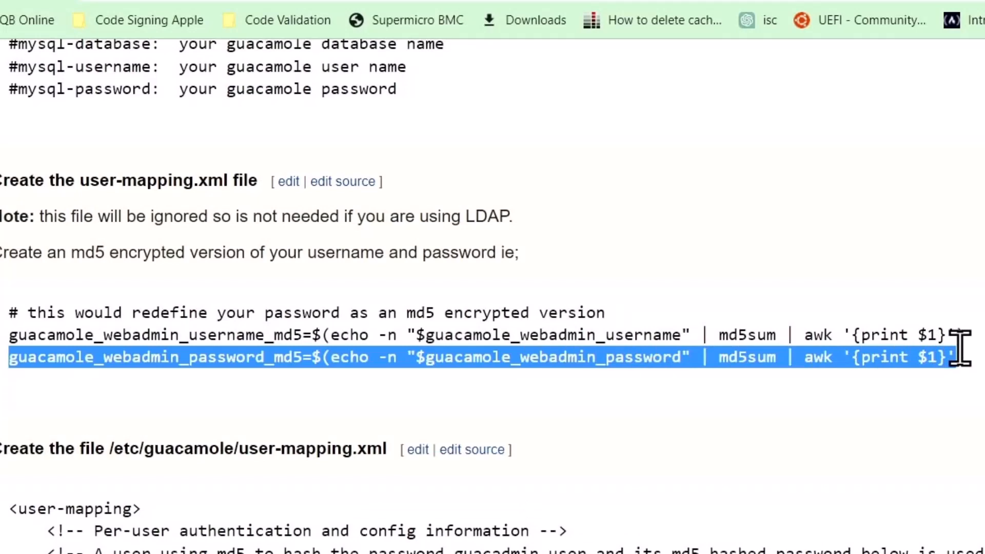
click(755, 384)
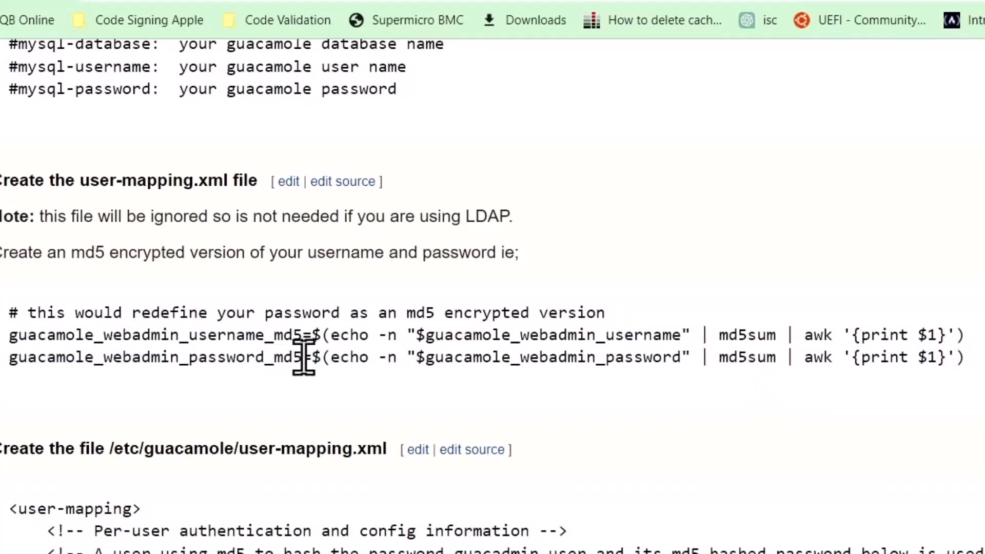
double_click(149, 357)
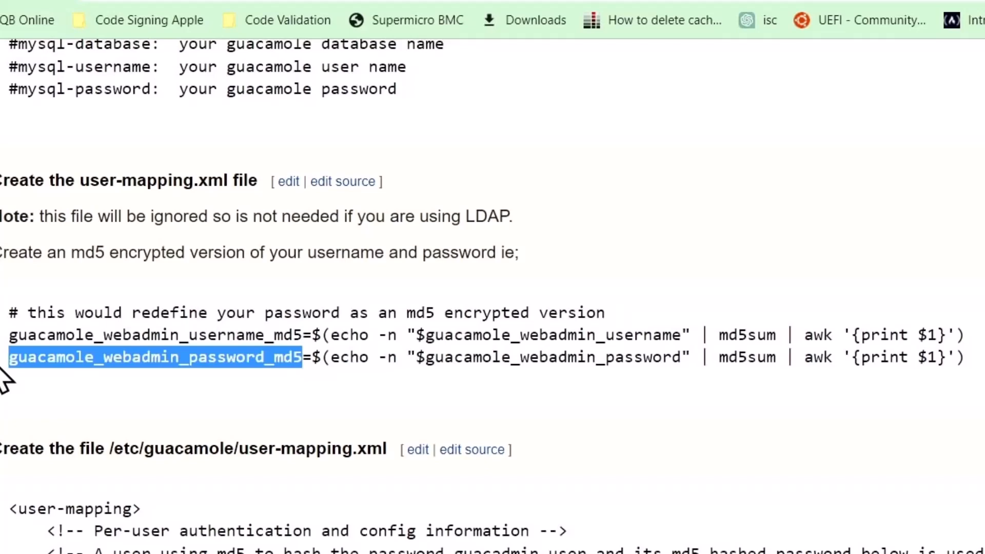
scroll(down, 3)
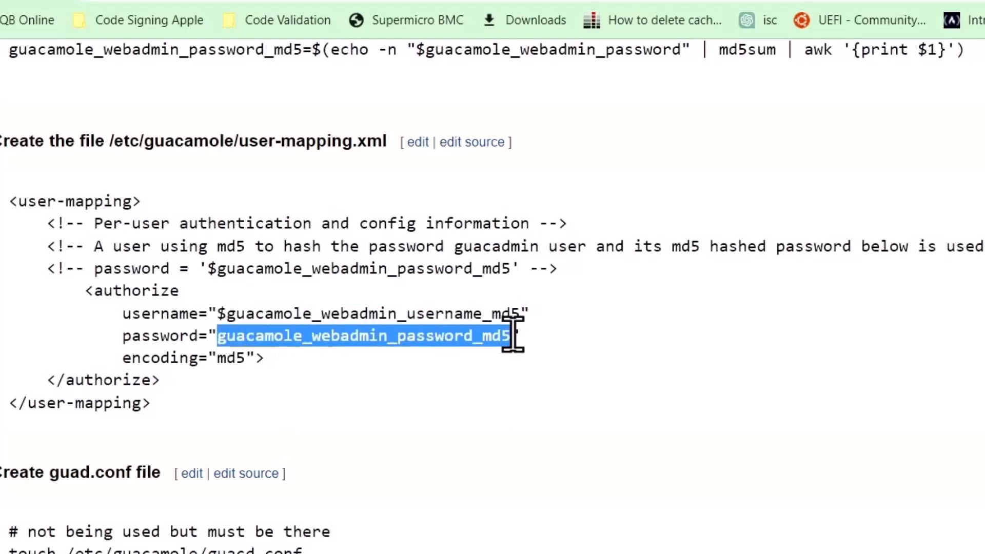
mouse_move(578, 364)
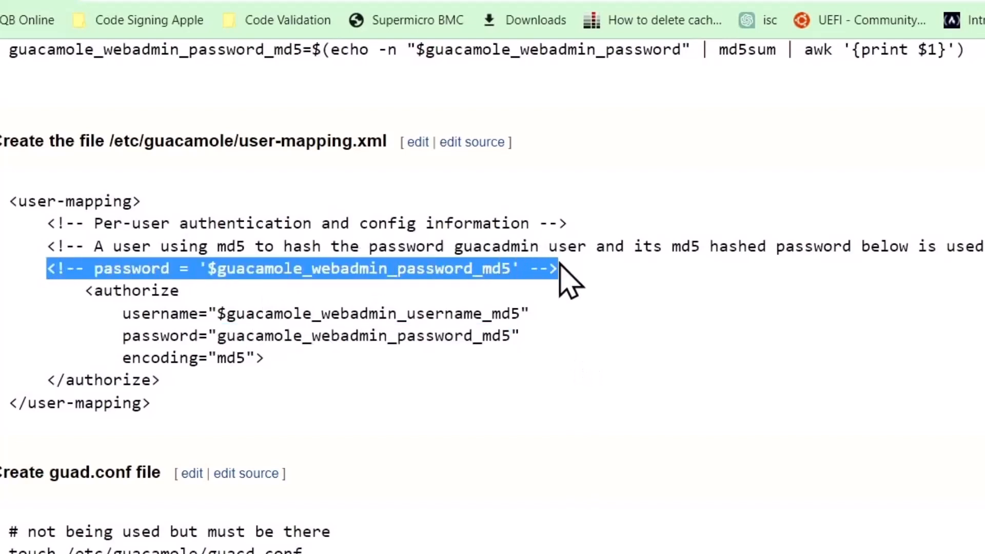
mouse_move(556, 244)
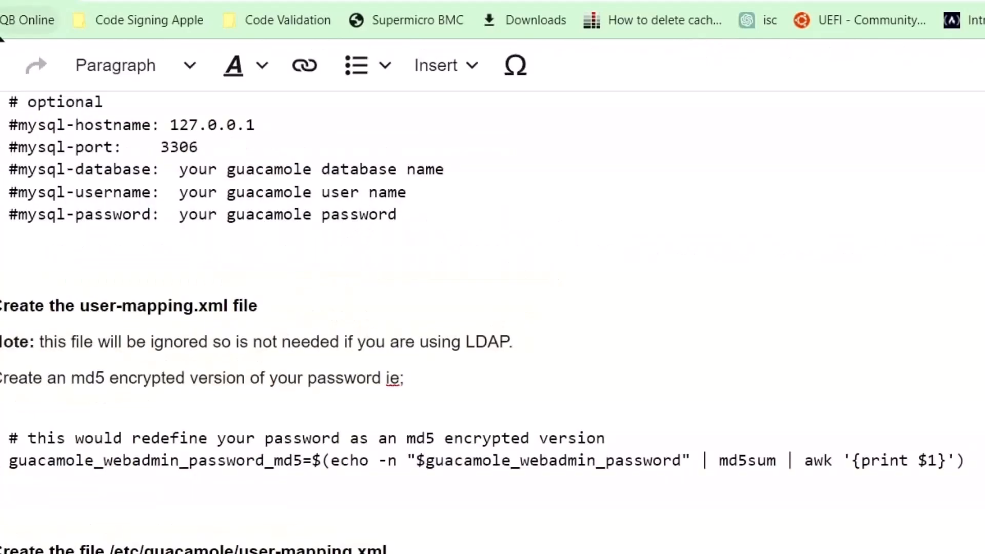
Publish the user-mapping.xml section edit via Save changes and its confirmation dialog
scroll(down, 3)
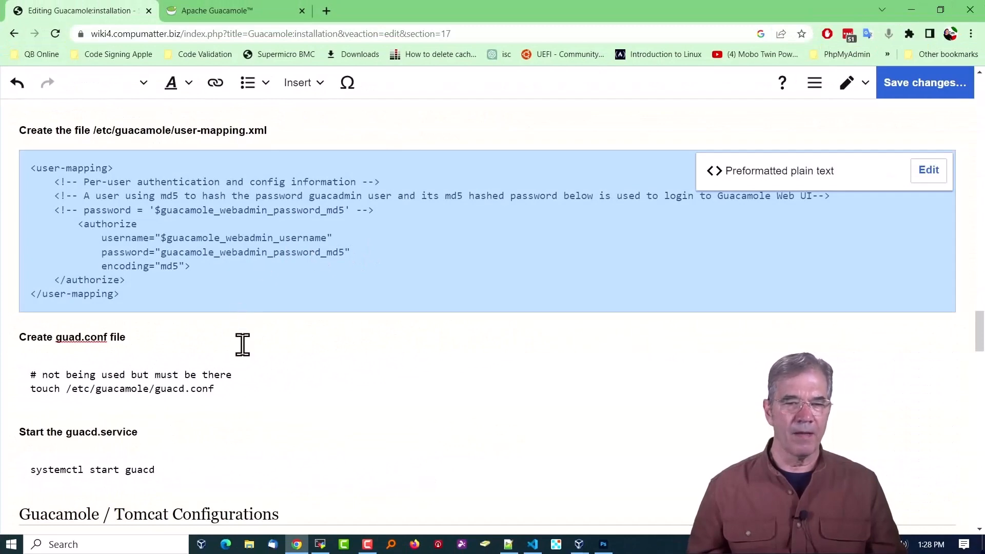
click(924, 82)
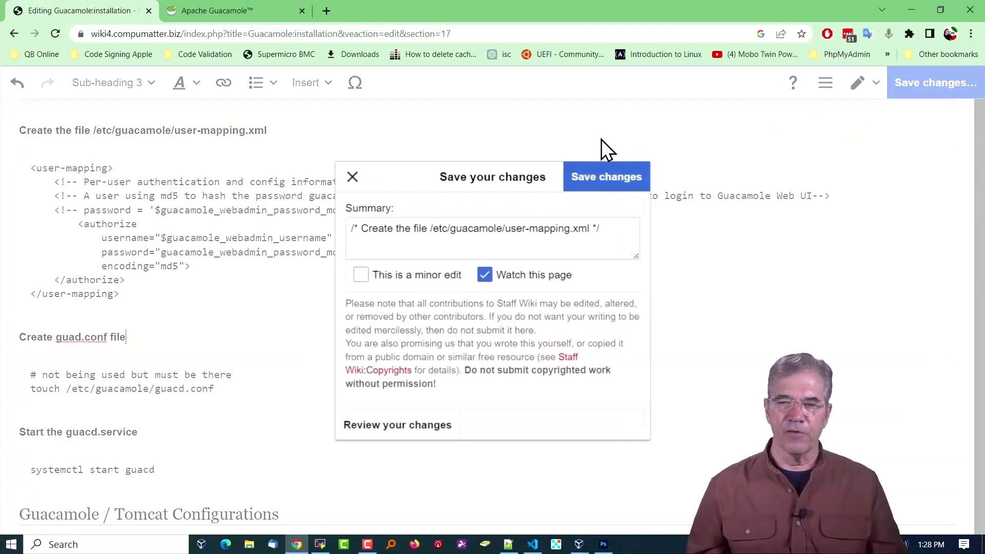
click(606, 176)
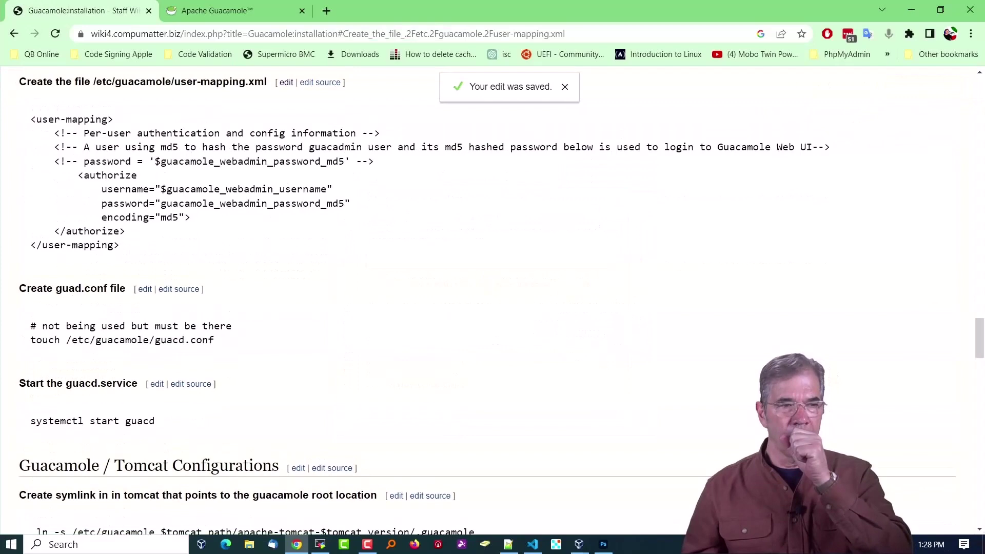
Scroll past the guacd.conf and guacd start commands to Guacamole / Tomcat Configurations
scroll(down, 3)
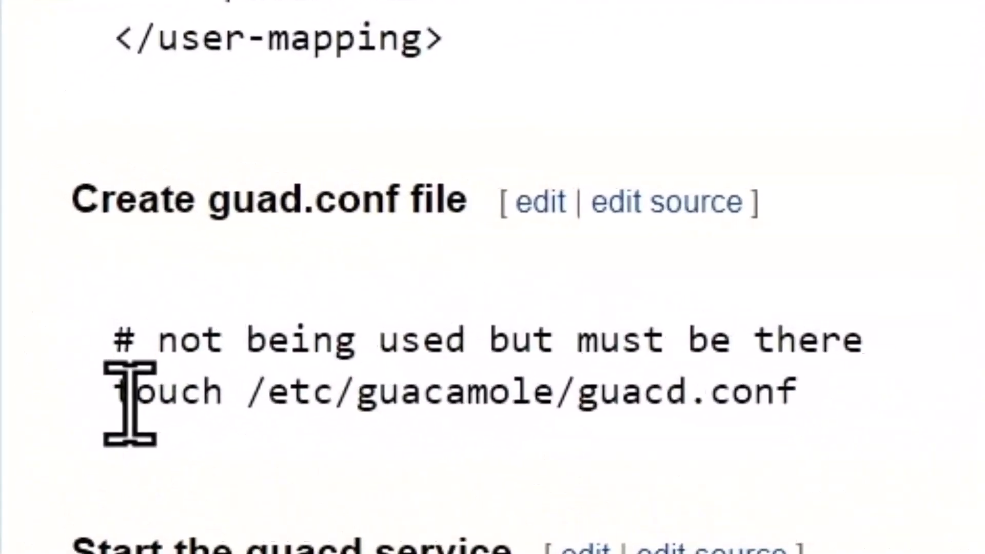
drag(126, 392, 785, 392)
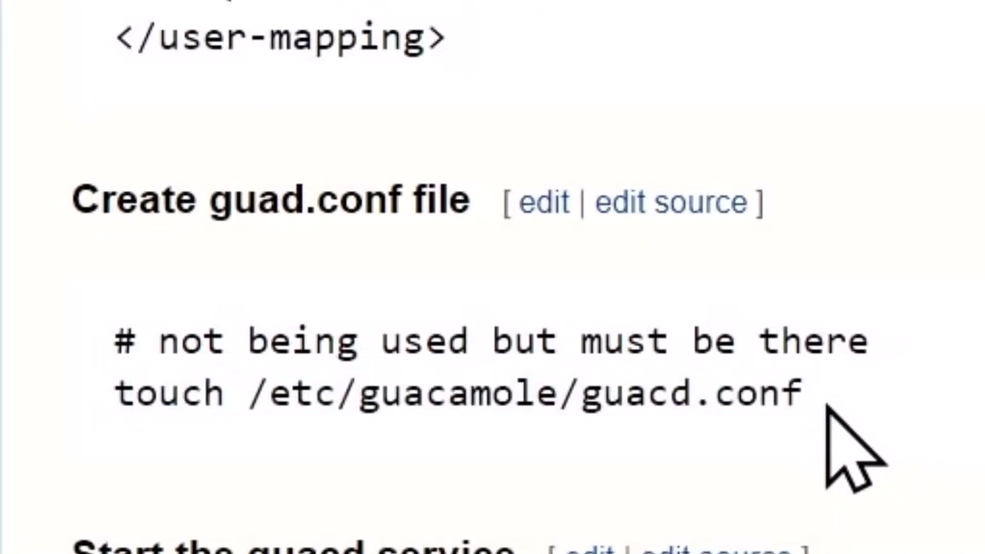
mouse_move(676, 512)
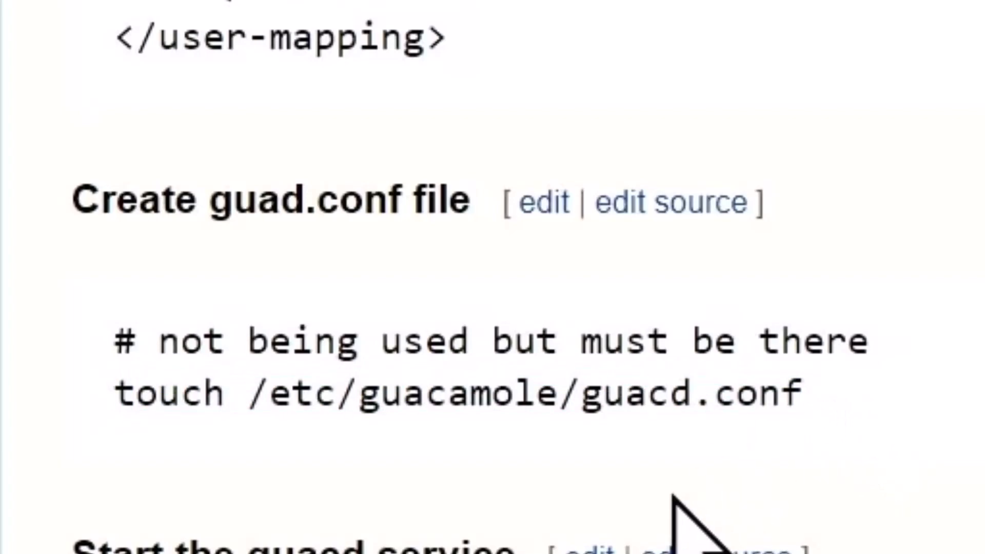
scroll(down, 3)
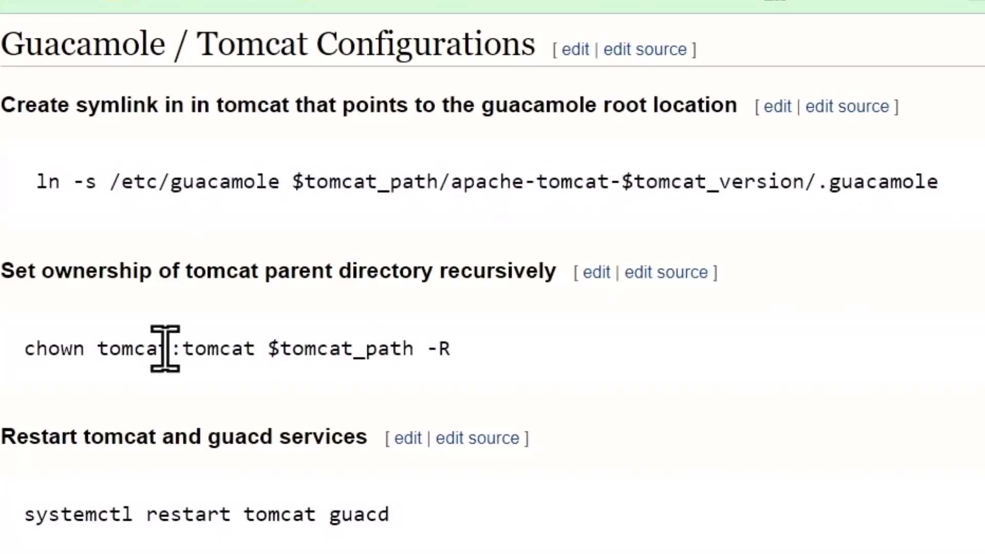
Highlight the tomcat:tomcat owner in chown and 'tomcat guacd' in the systemctl restart line
scroll(down, 3)
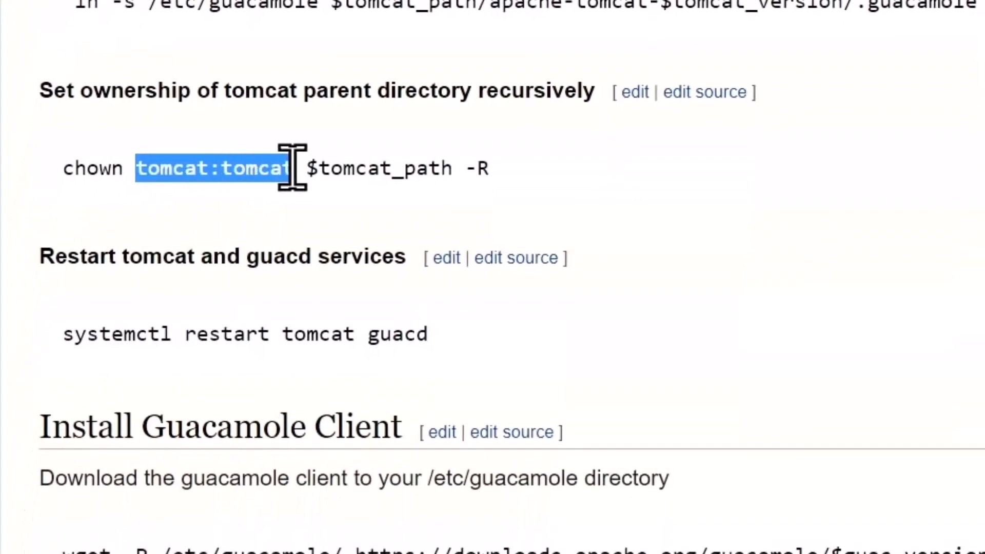
mouse_move(311, 170)
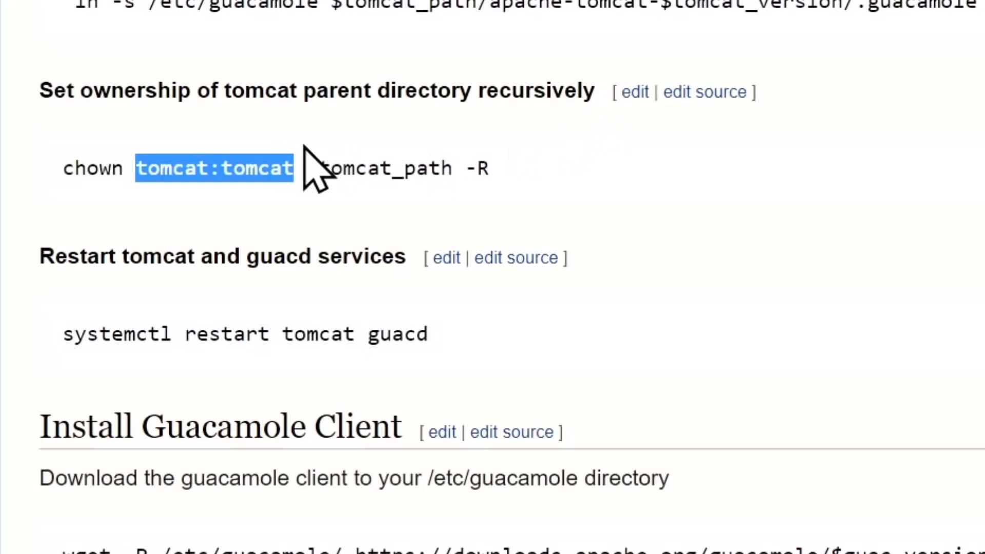
double_click(358, 168)
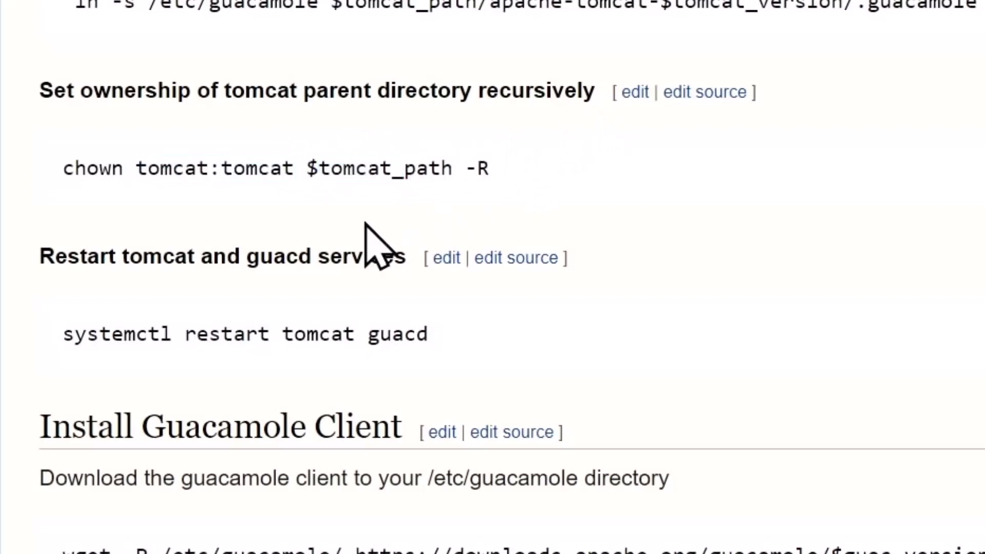
mouse_move(374, 233)
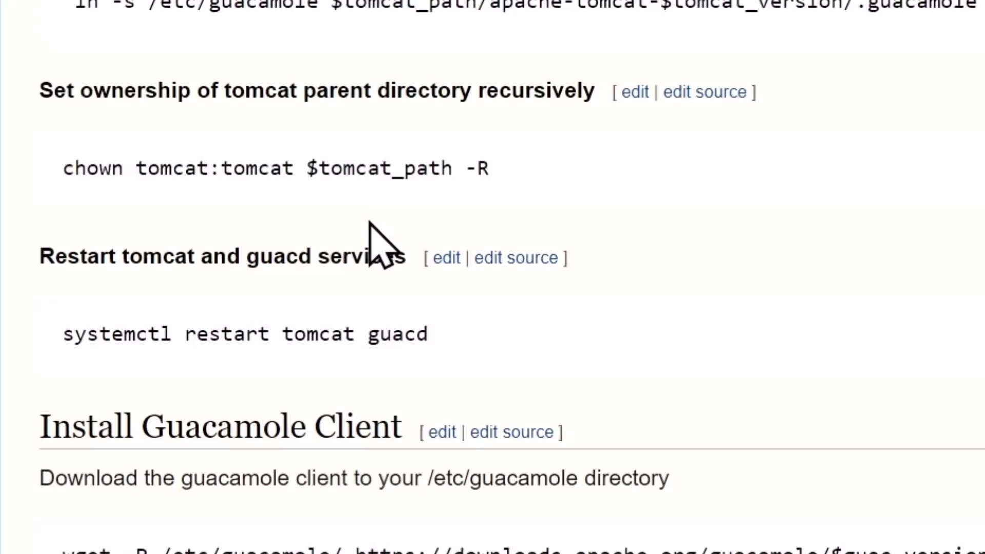
scroll(down, 3)
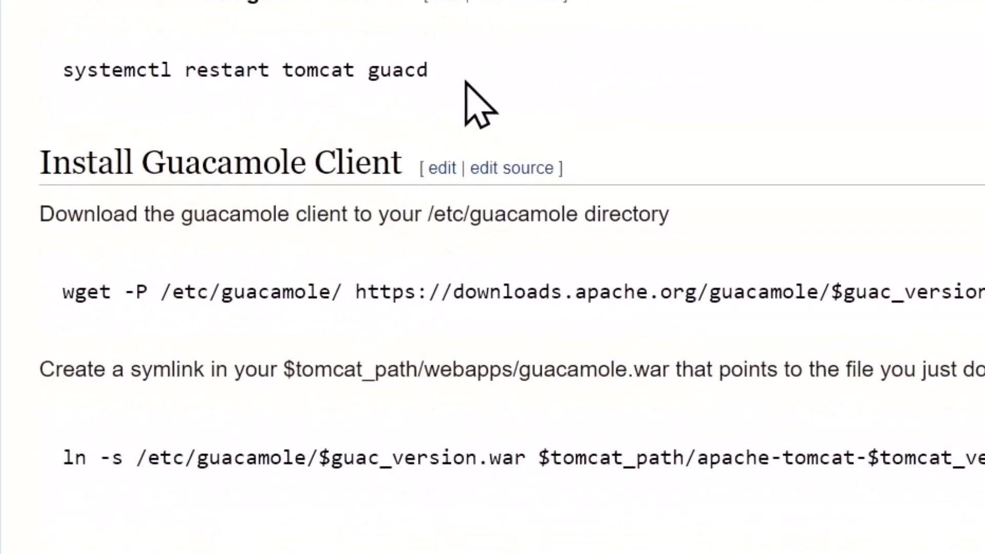
drag(282, 70, 427, 70)
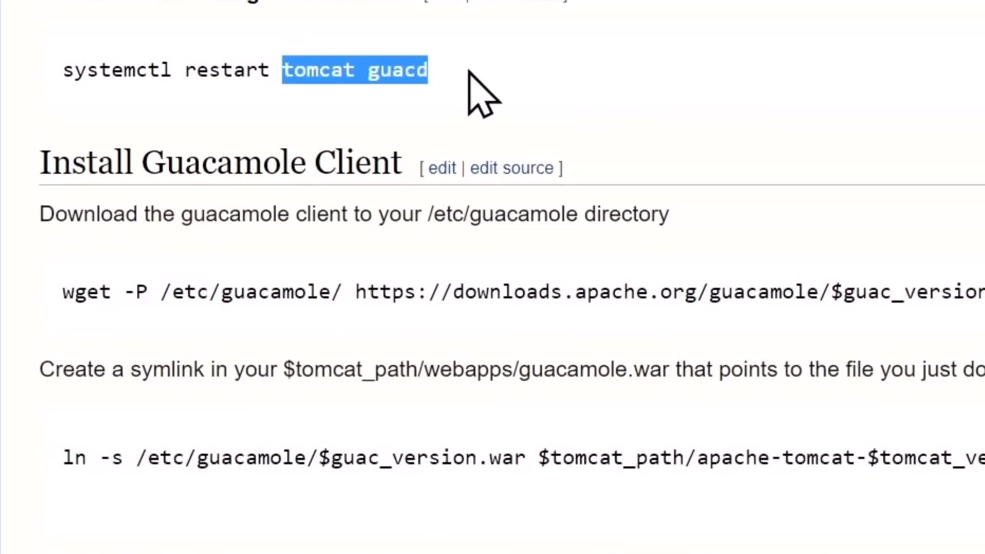
mouse_move(411, 159)
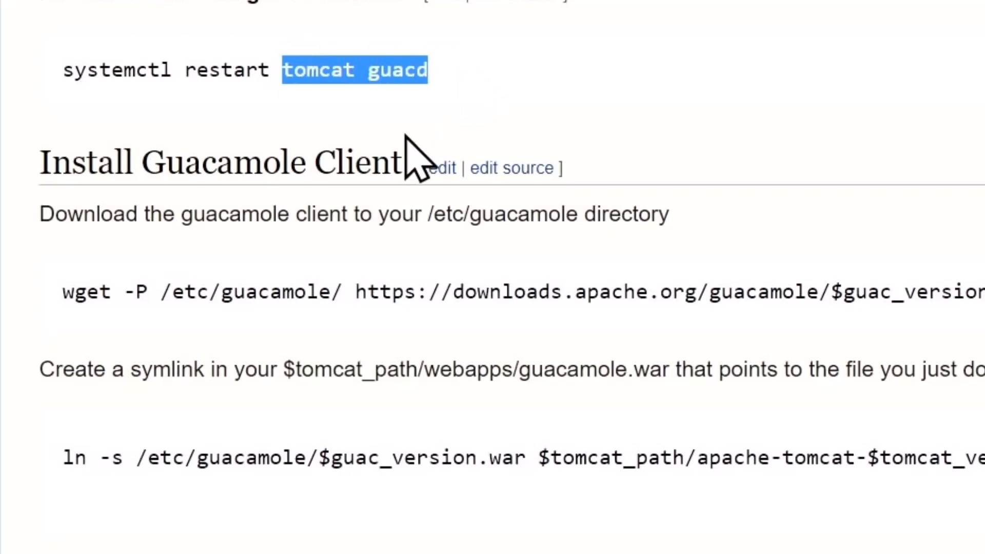
scroll(down, 3)
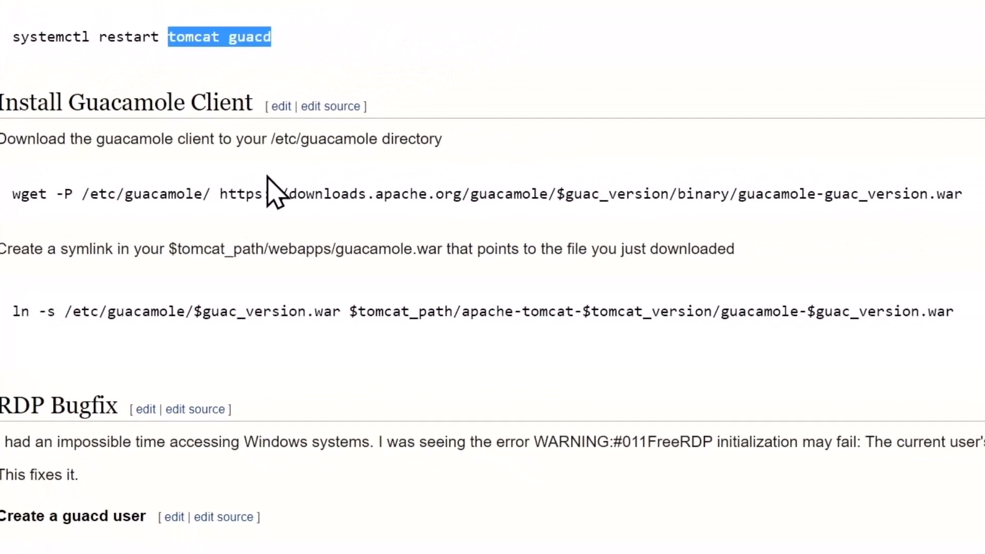
mouse_move(36, 189)
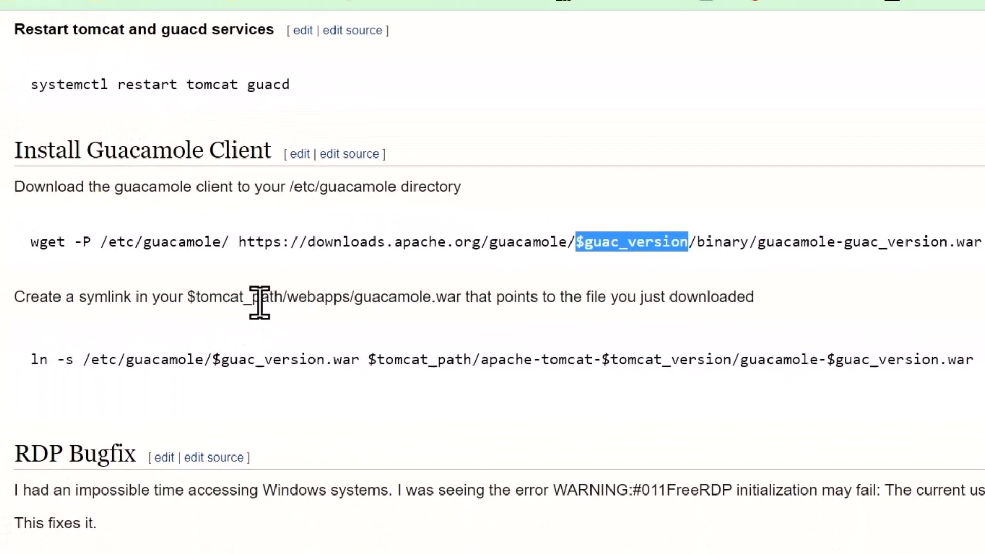
Highlight the $tomcat_path/webapps/guacamole.war path and the full ln -s symlink command
scroll(down, 3)
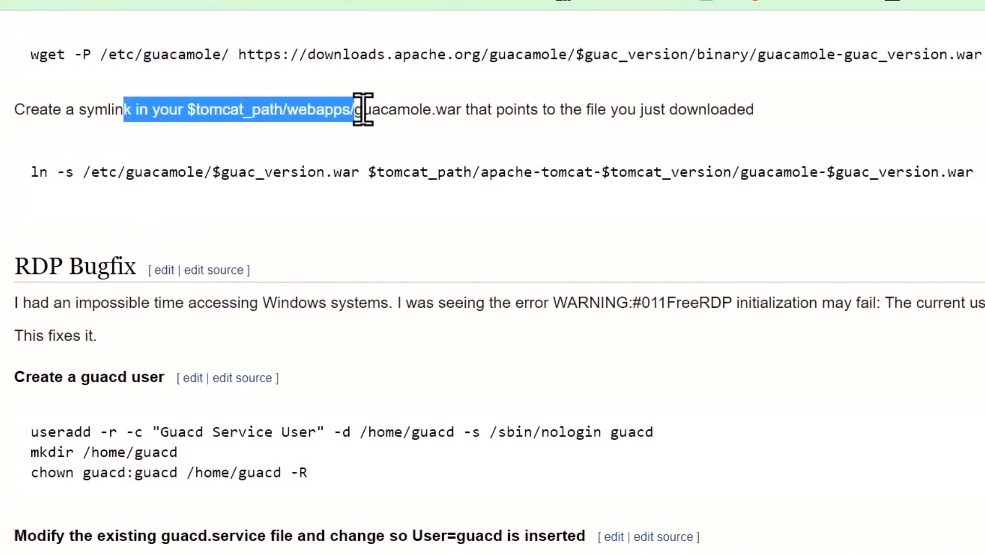
click(458, 108)
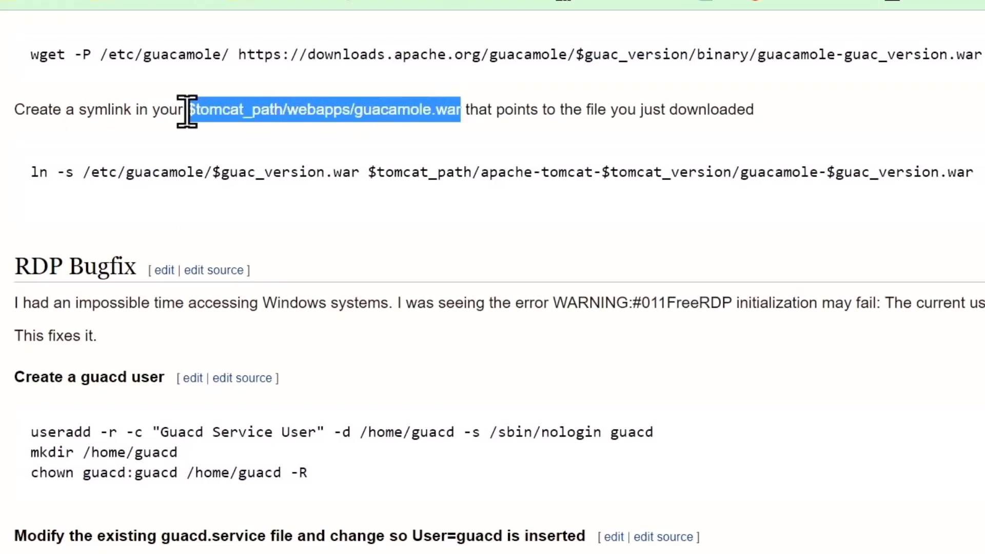
mouse_move(273, 128)
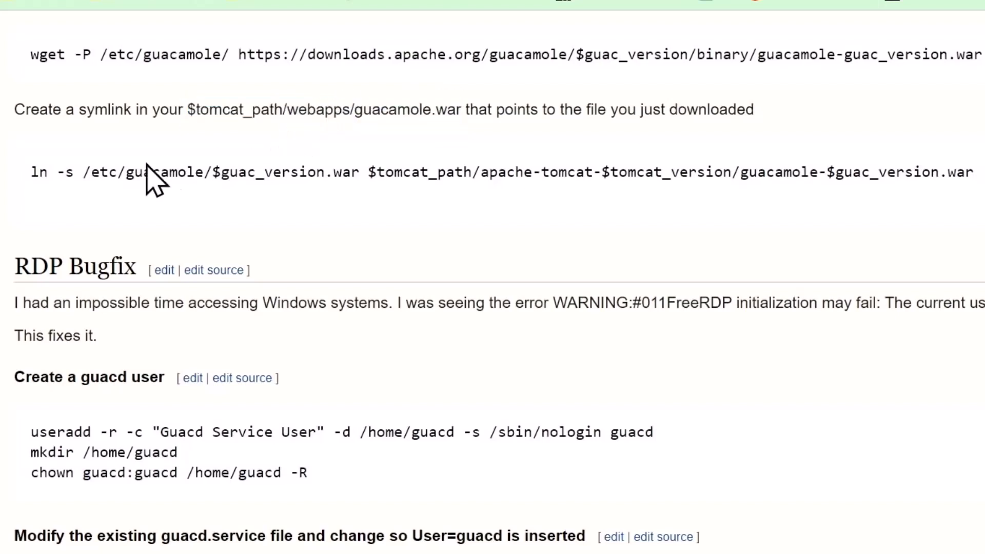
drag(151, 172, 468, 172)
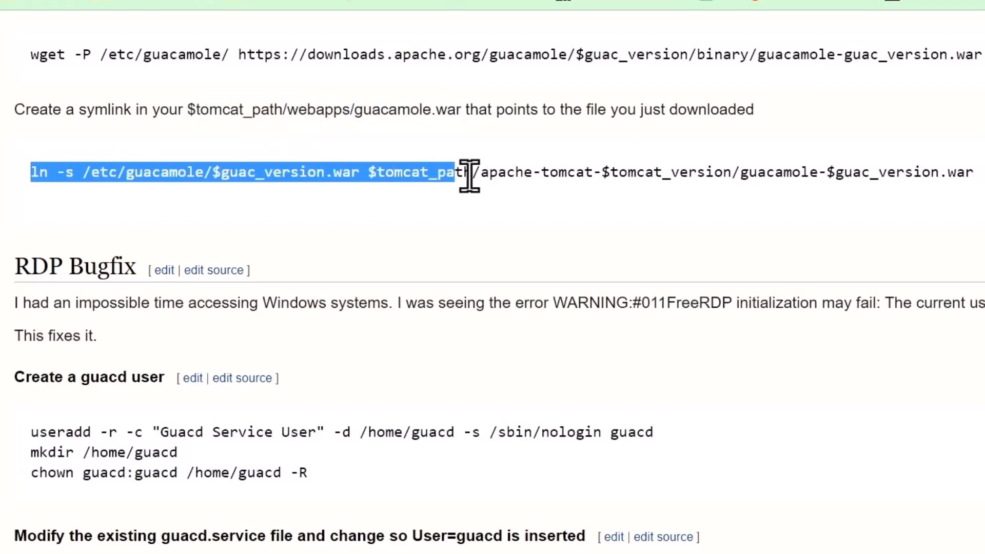
drag(458, 173, 970, 173)
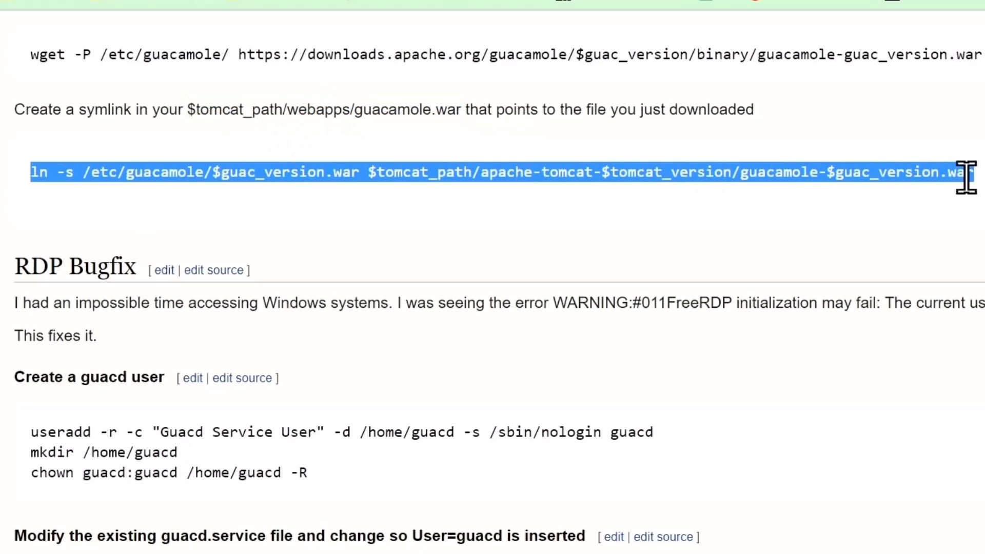
scroll(down, 3)
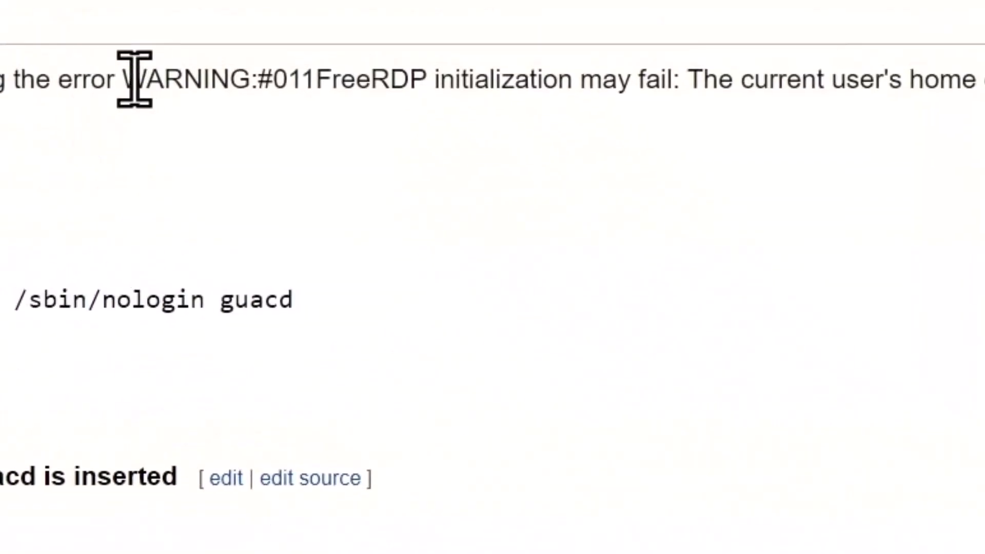
Highlight the chown command giving guacd its home folder, then scroll to guacd.service
drag(126, 79, 716, 79)
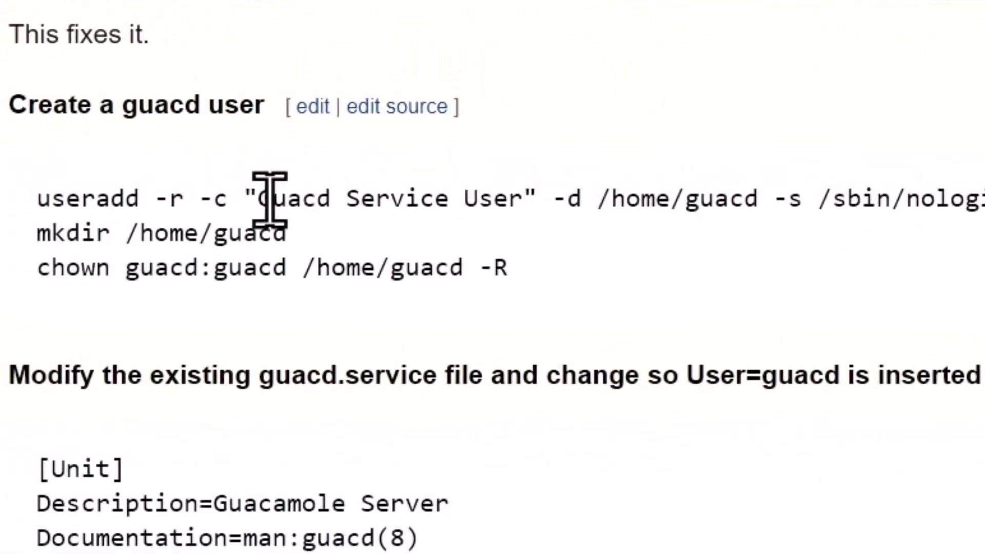
scroll(down, 3)
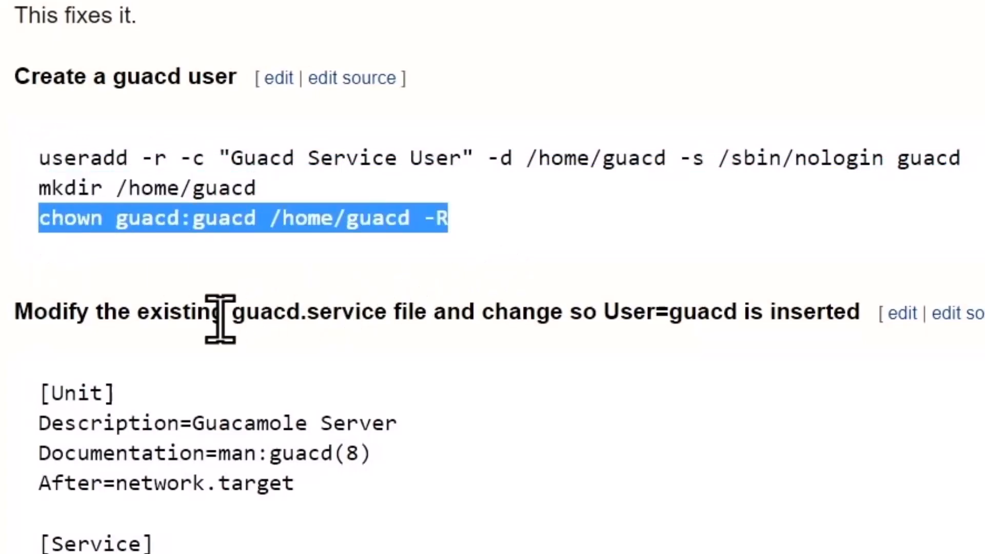
scroll(down, 3)
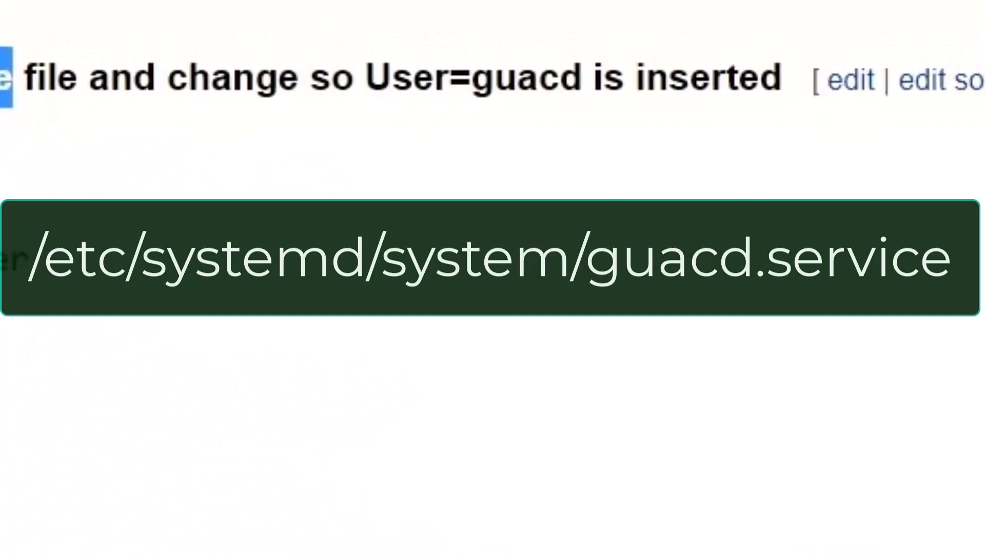
Scroll past the User=guacd service listing and restart command to the Competed :-) heading
scroll(down, 3)
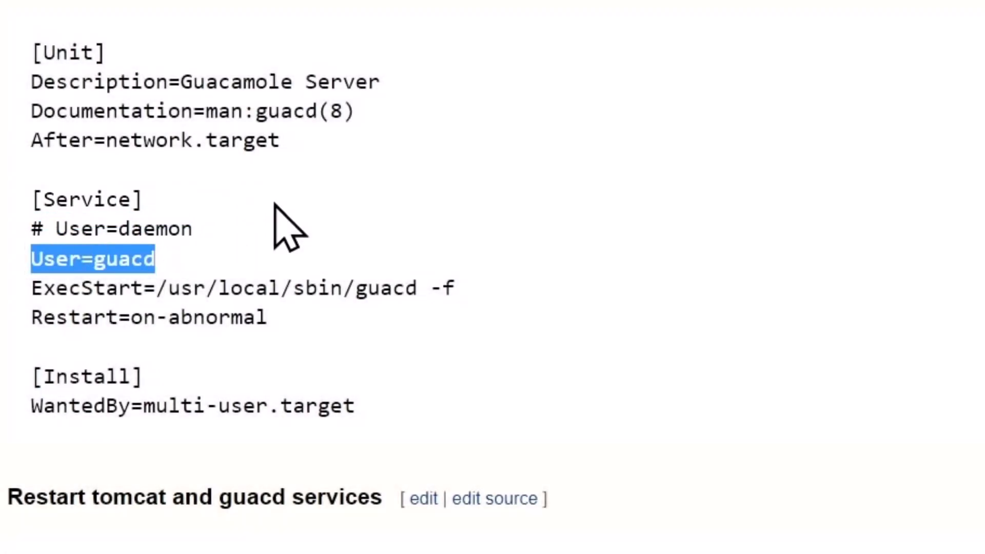
scroll(down, 3)
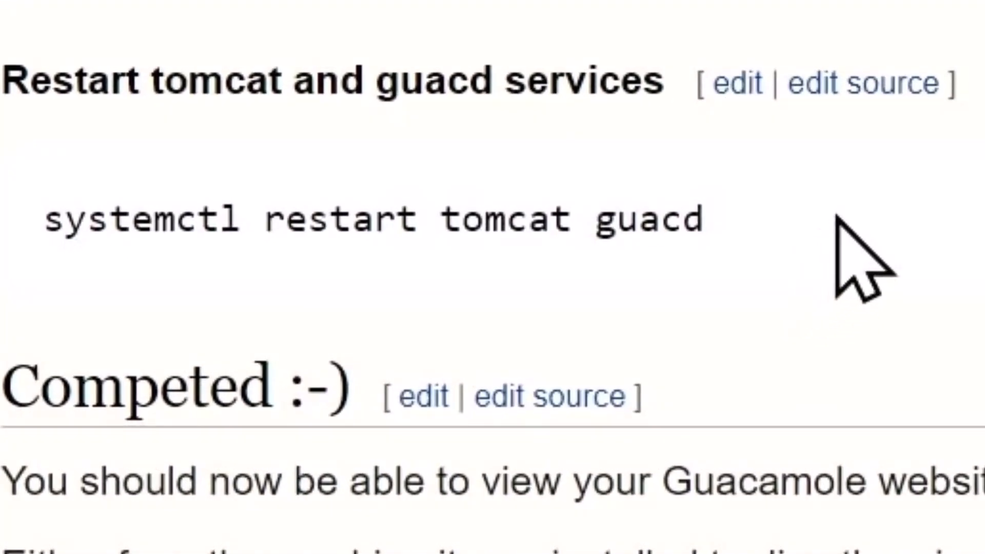
scroll(down, 3)
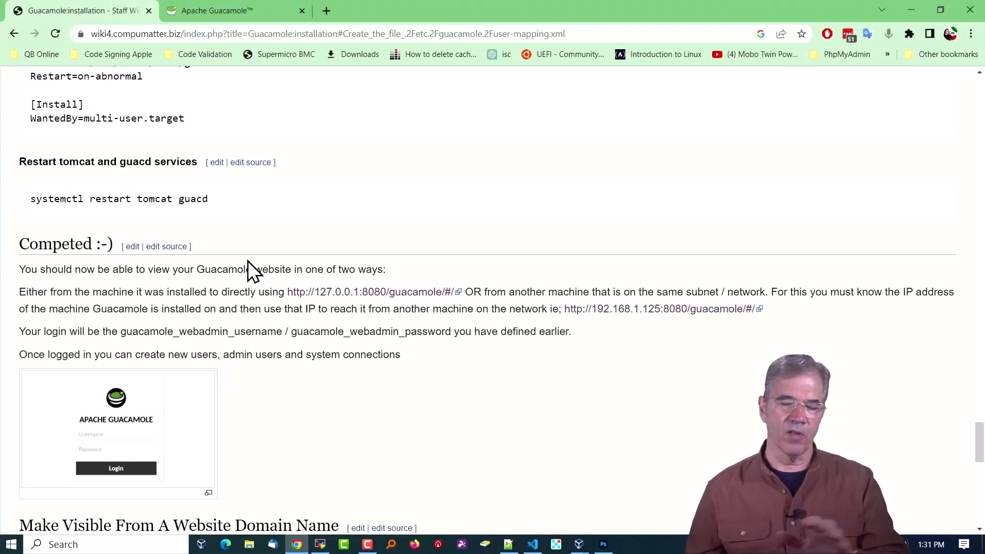
Highlight the 192.168.1.125 local-network Guacamole address among the login URLs
scroll(down, 3)
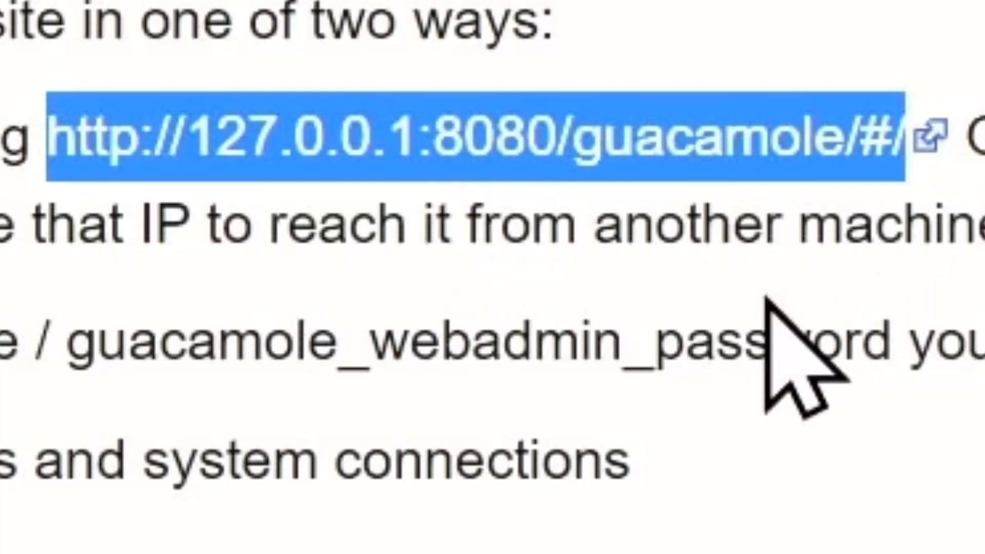
scroll(down, 3)
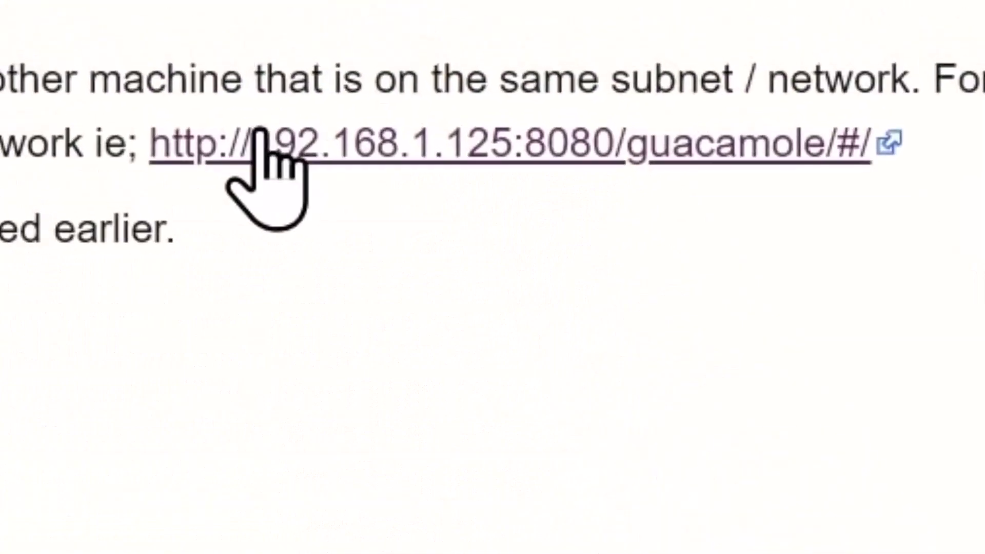
drag(151, 142, 785, 142)
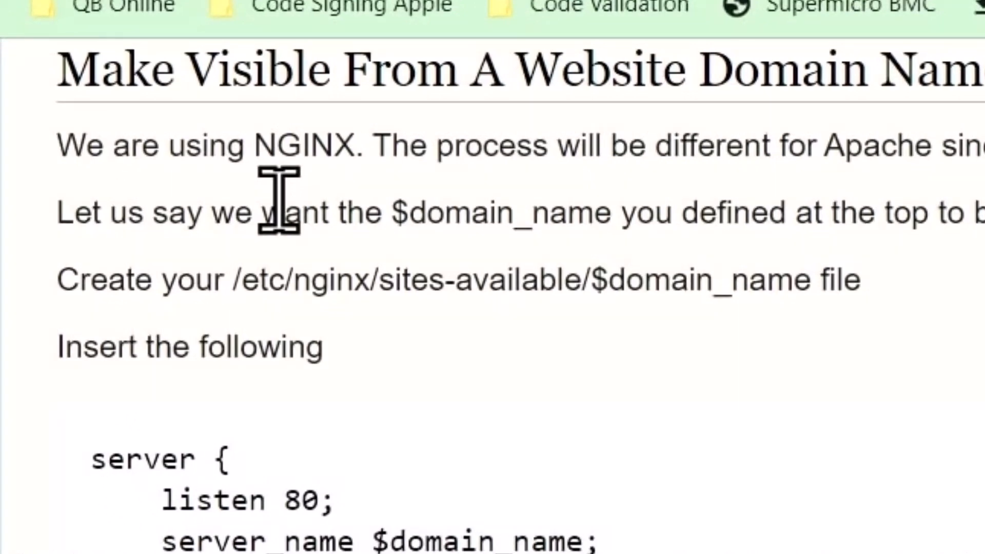
mouse_move(279, 210)
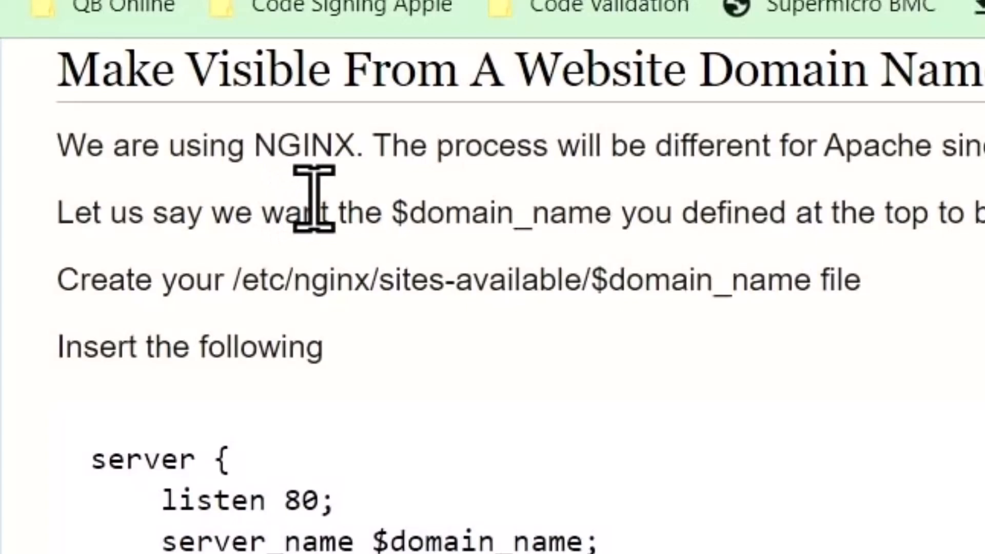
mouse_move(206, 279)
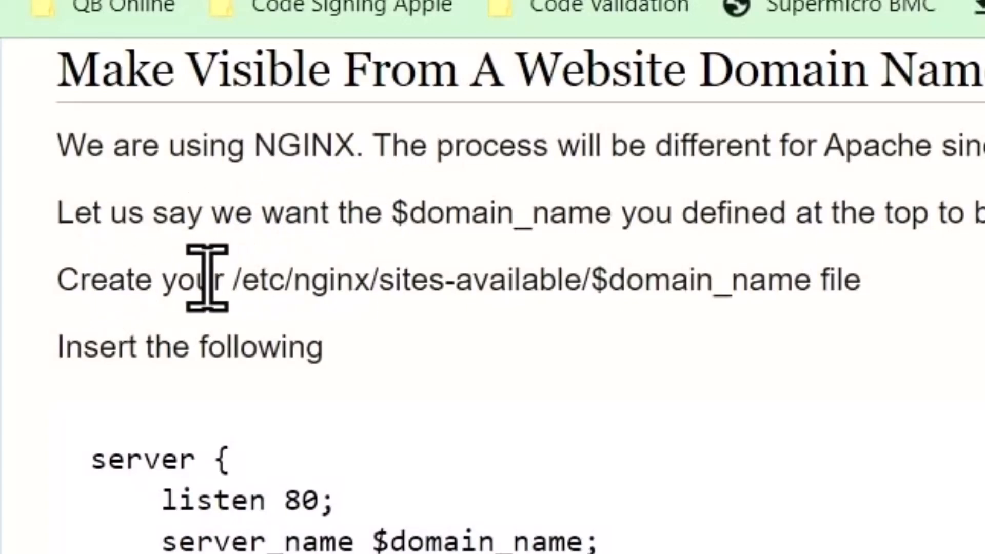
drag(236, 280, 794, 280)
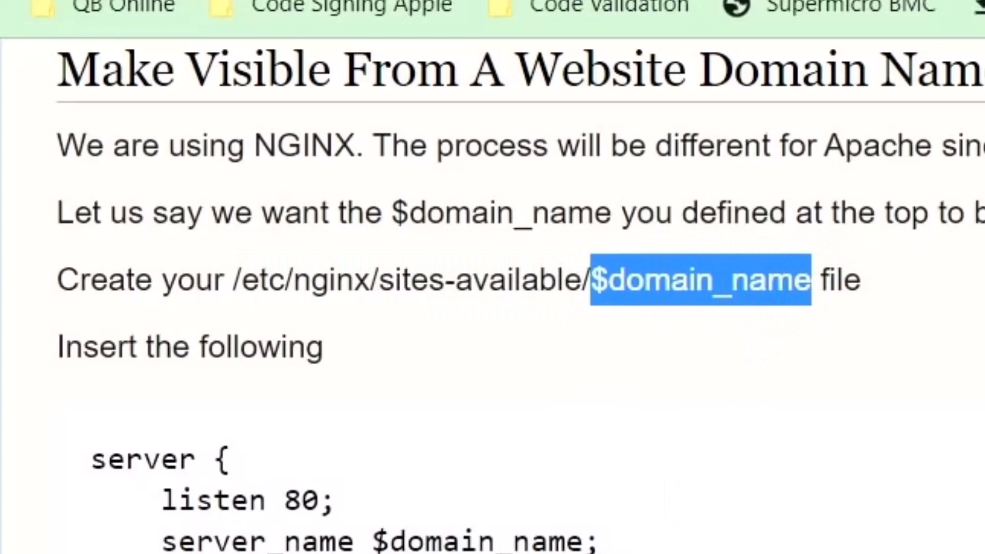
scroll(down, 3)
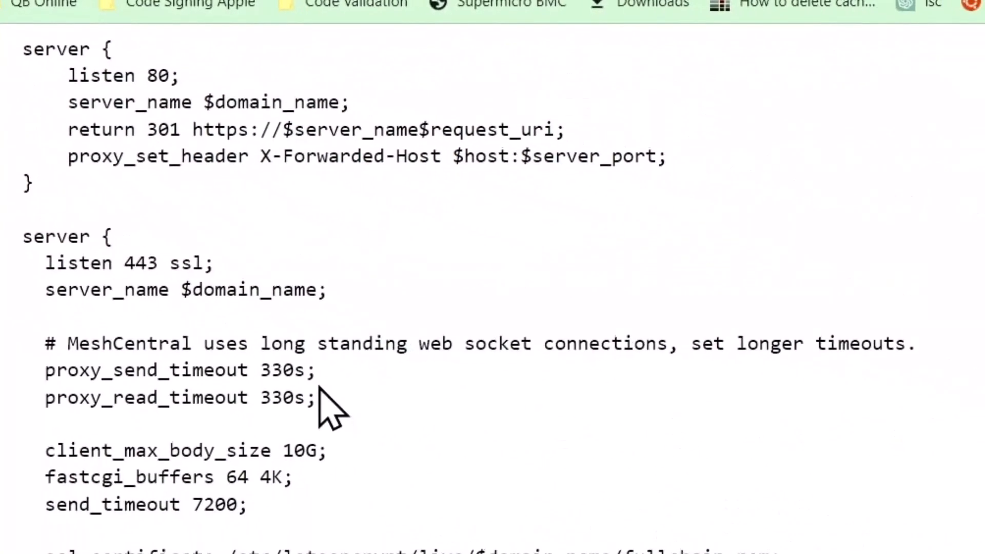
scroll(down, 3)
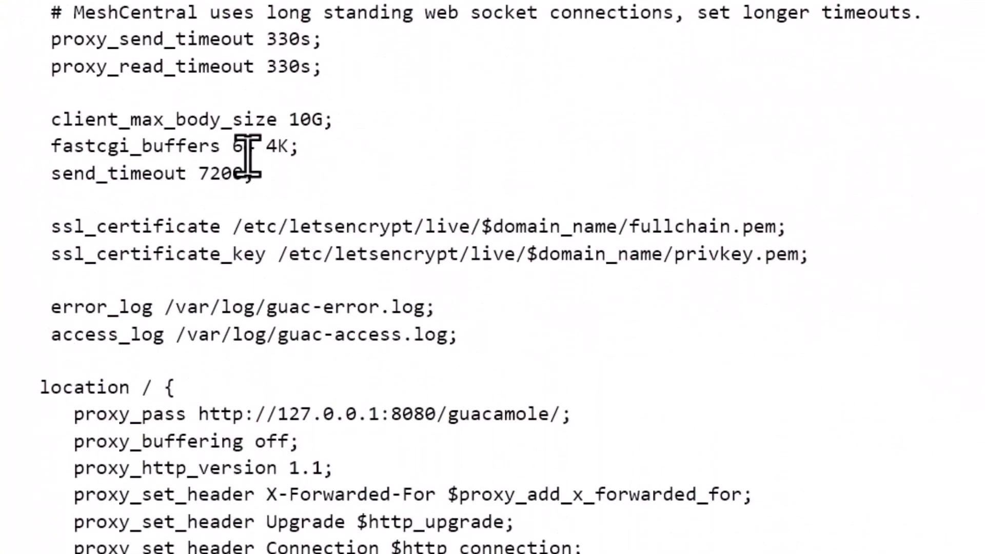
scroll(down, 3)
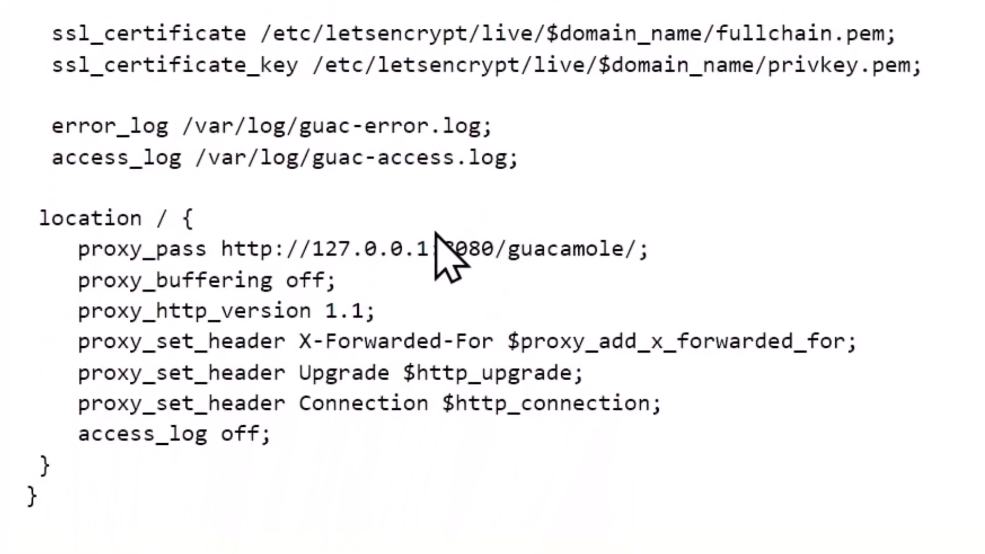
double_click(486, 248)
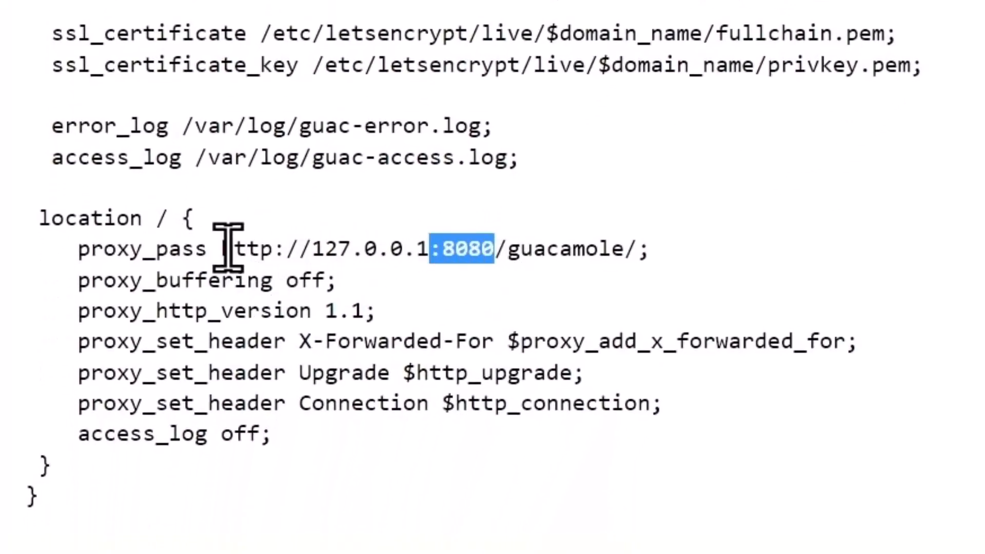
drag(236, 249, 634, 248)
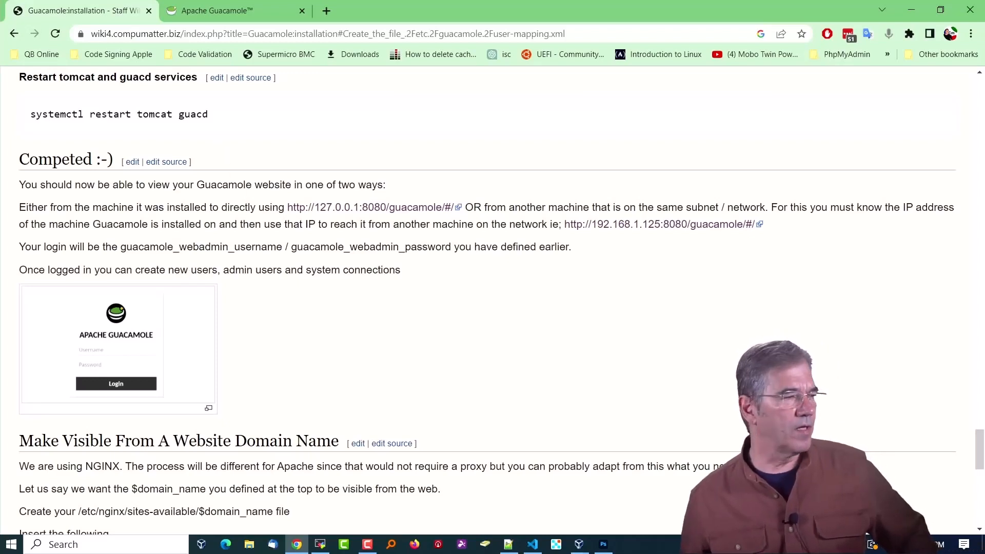
In the server terminal, highlight guacamole.war in the guacamole tree, then run 'tree tomcat'
click(366, 544)
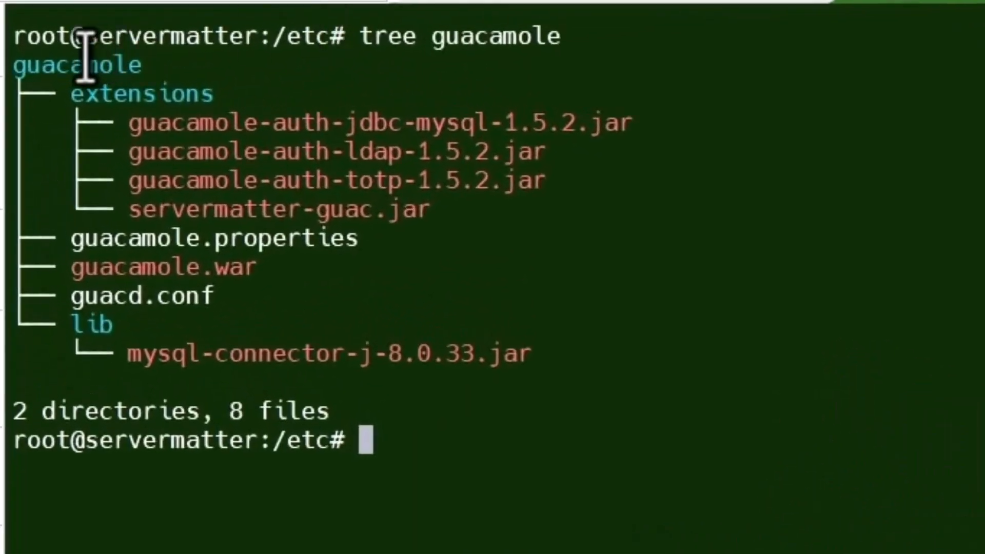
mouse_move(279, 35)
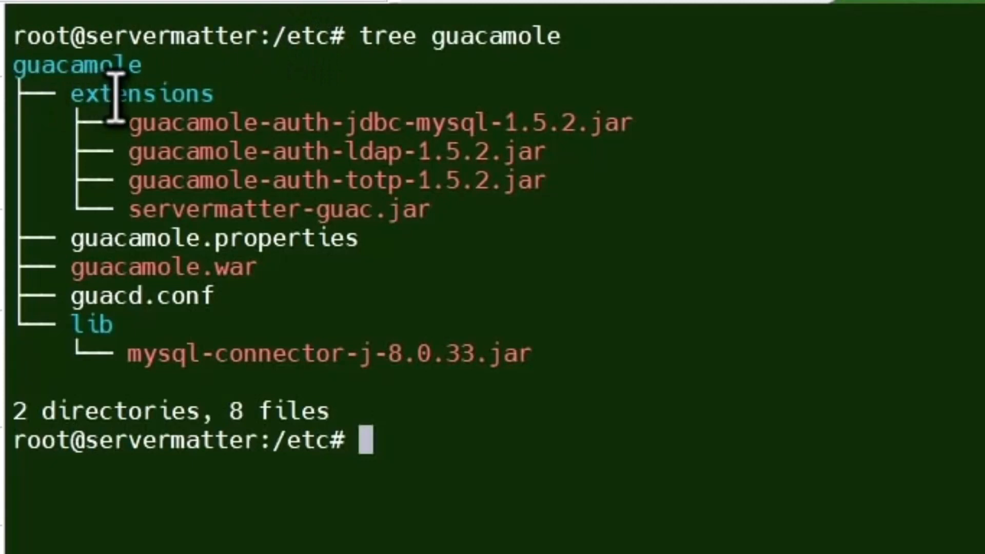
mouse_move(72, 318)
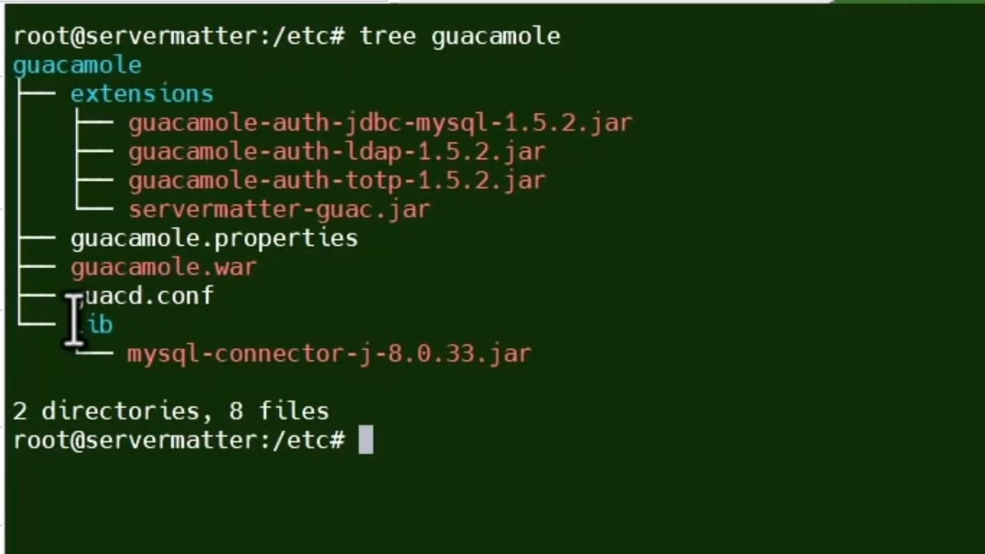
mouse_move(95, 302)
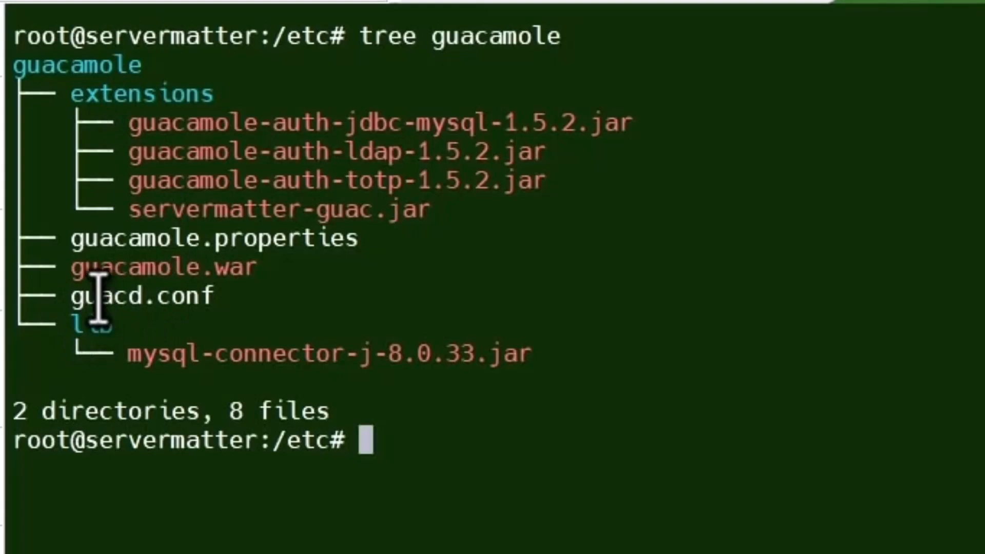
double_click(128, 297)
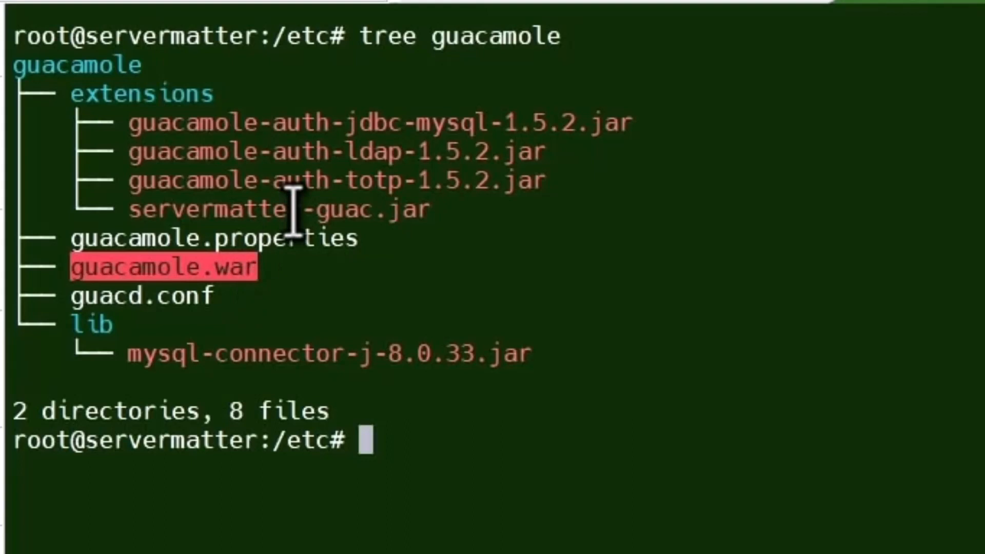
mouse_move(458, 131)
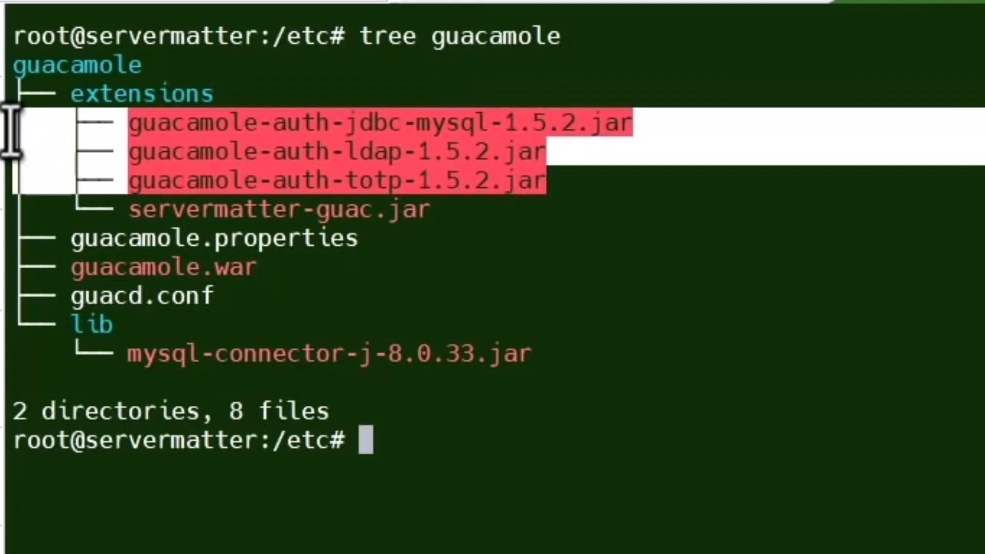
mouse_move(428, 192)
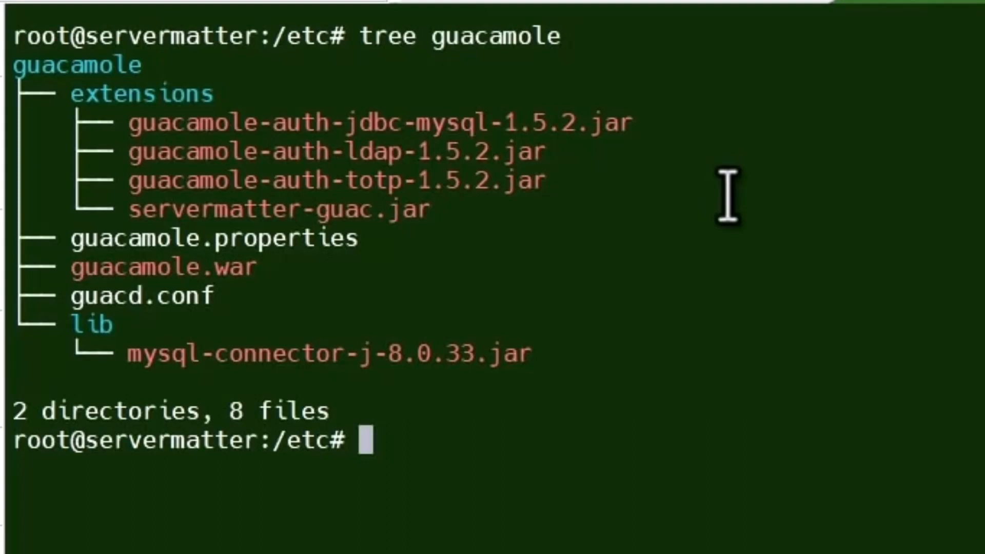
mouse_move(734, 199)
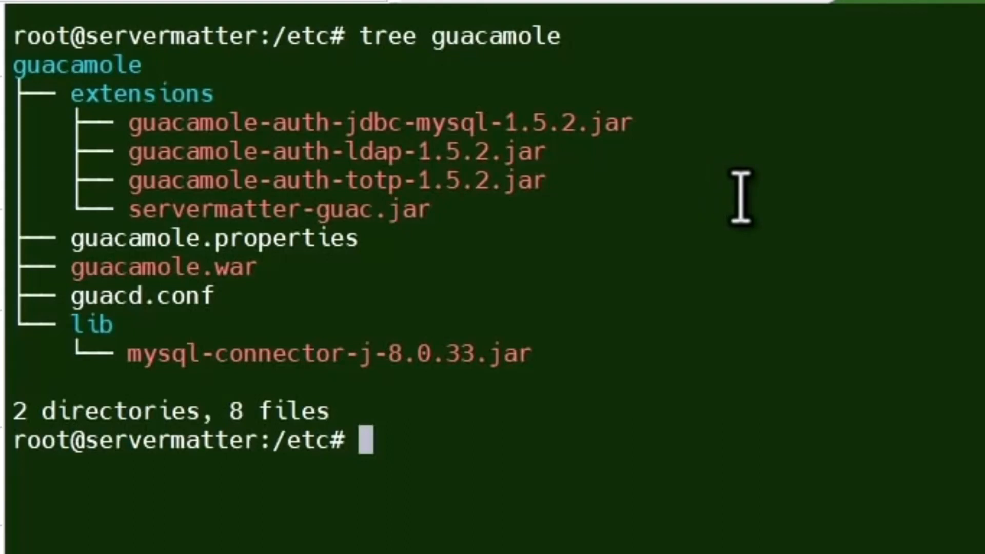
mouse_move(496, 337)
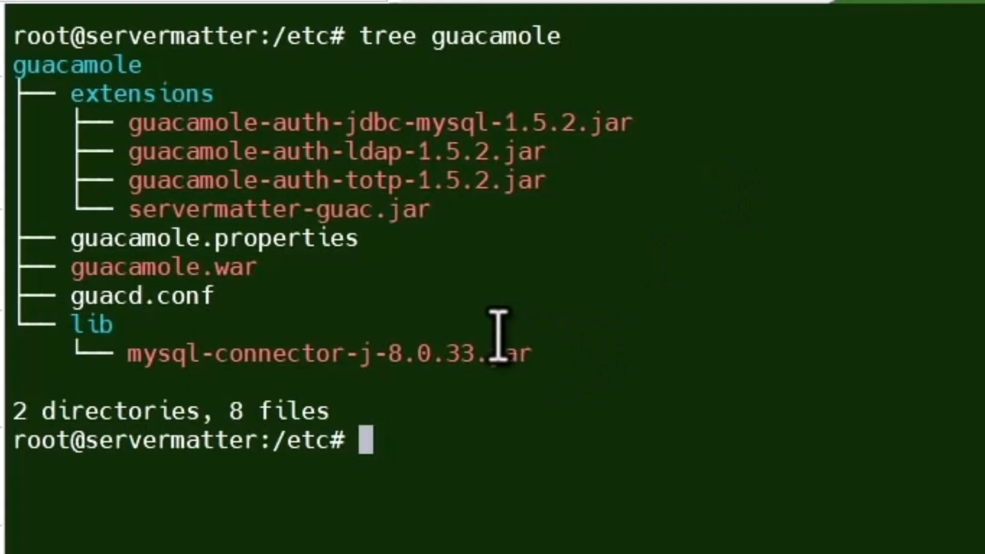
mouse_move(511, 343)
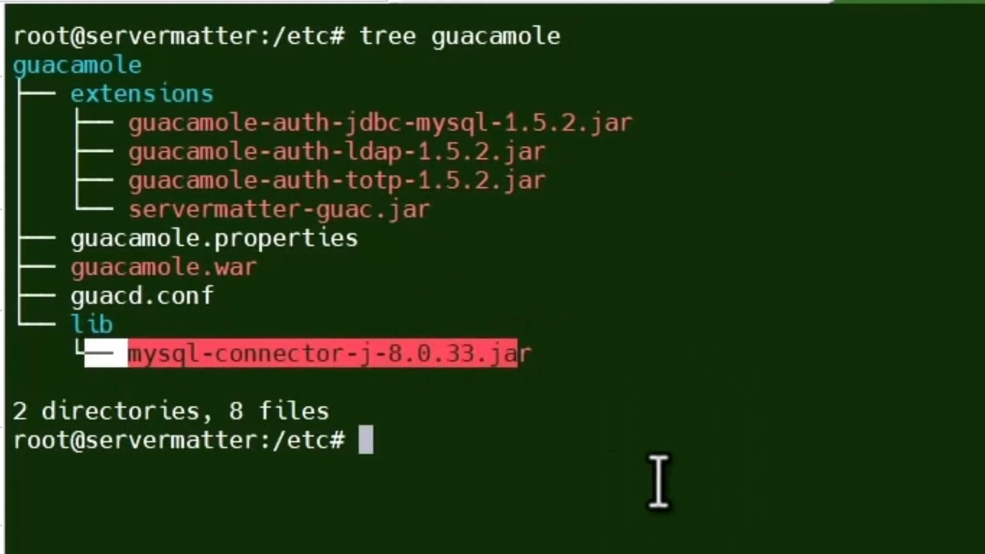
mouse_move(642, 332)
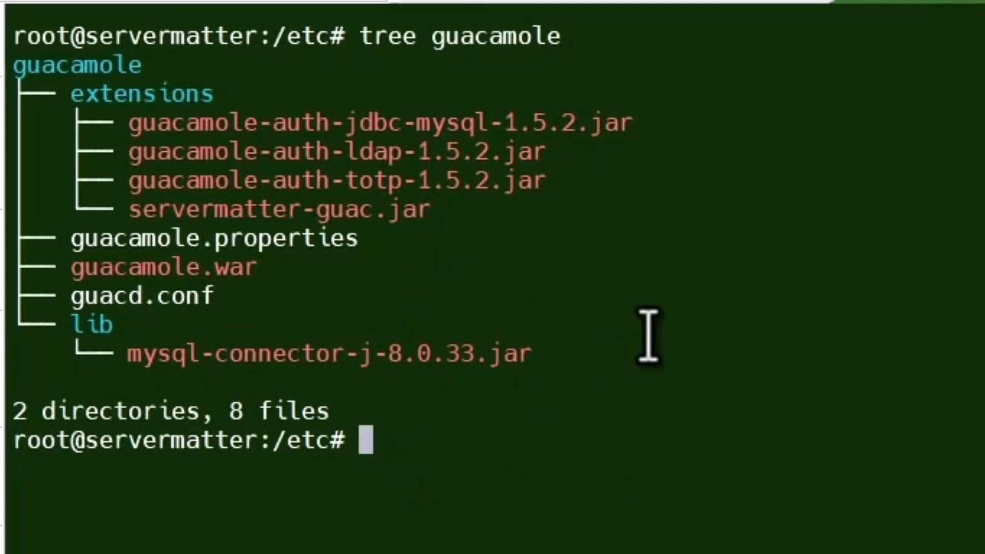
text(tree tomcat)
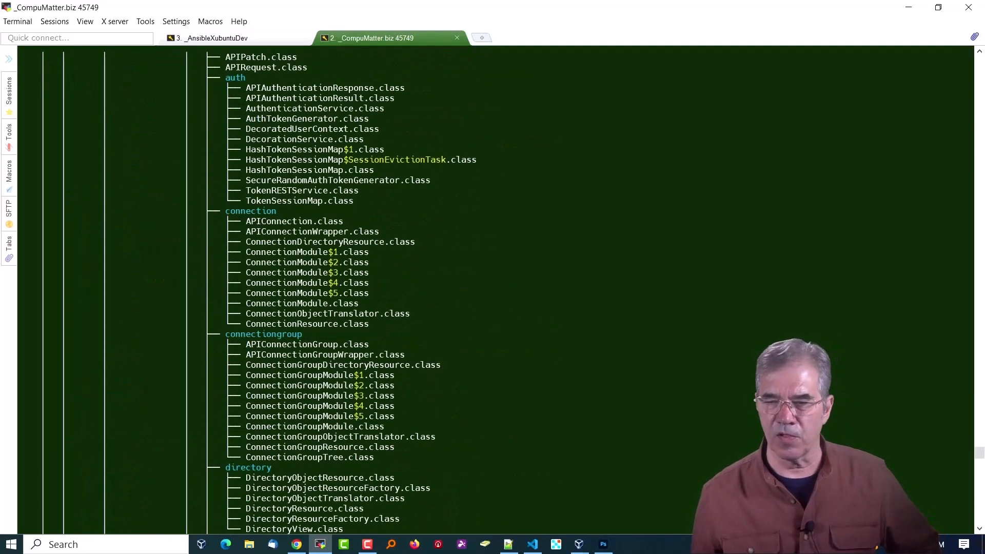
Scroll through the tomcat tree listing of class and license files
scroll(down, 3)
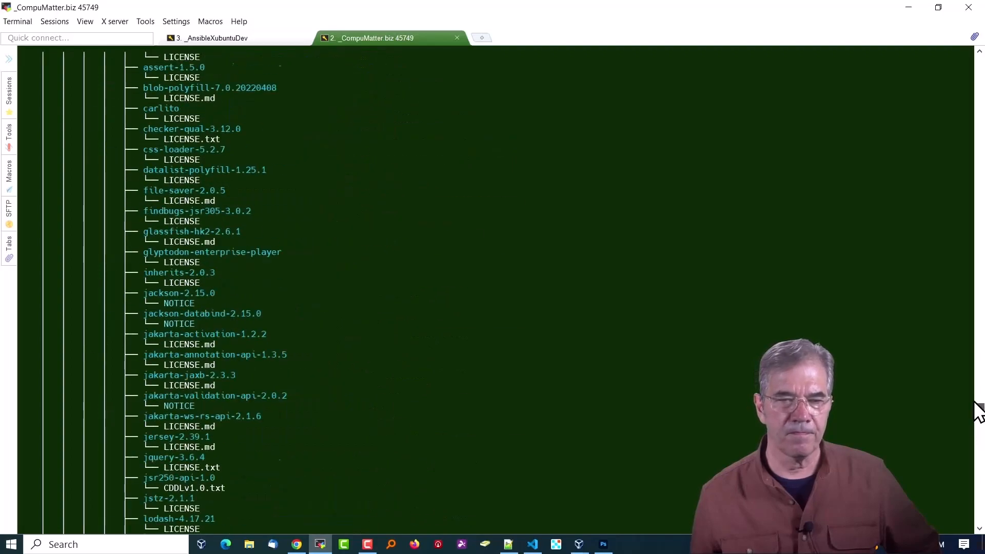
scroll(down, 3)
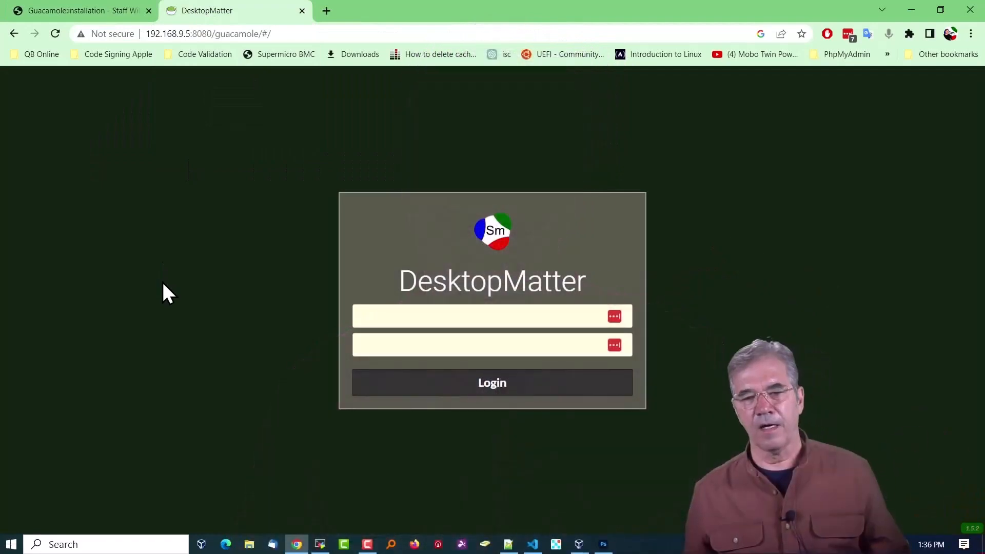
click(492, 316)
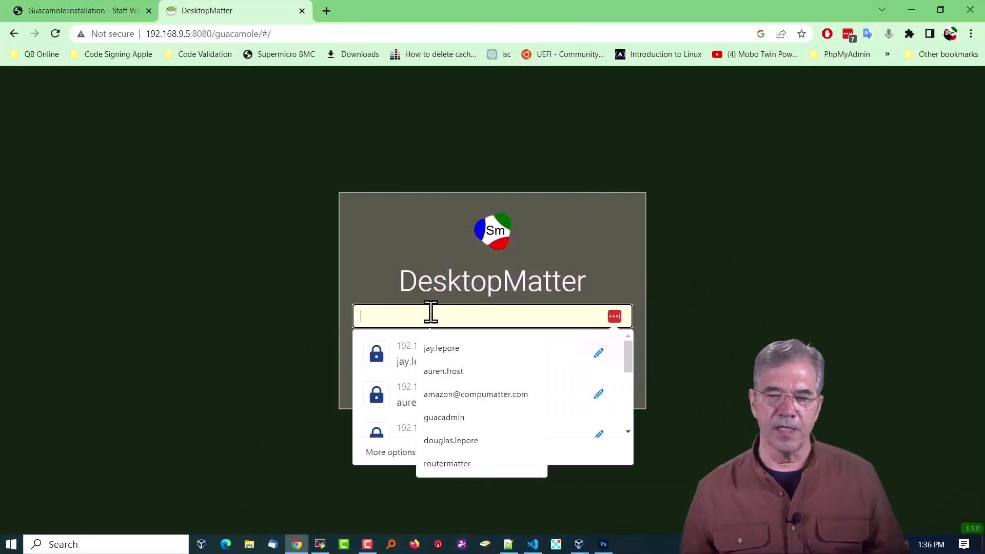
click(441, 348)
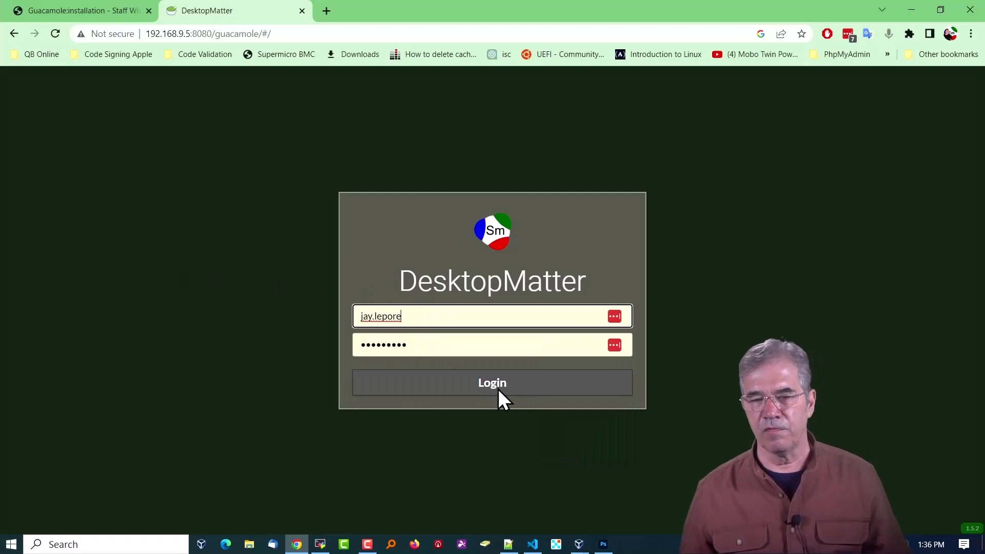
click(492, 382)
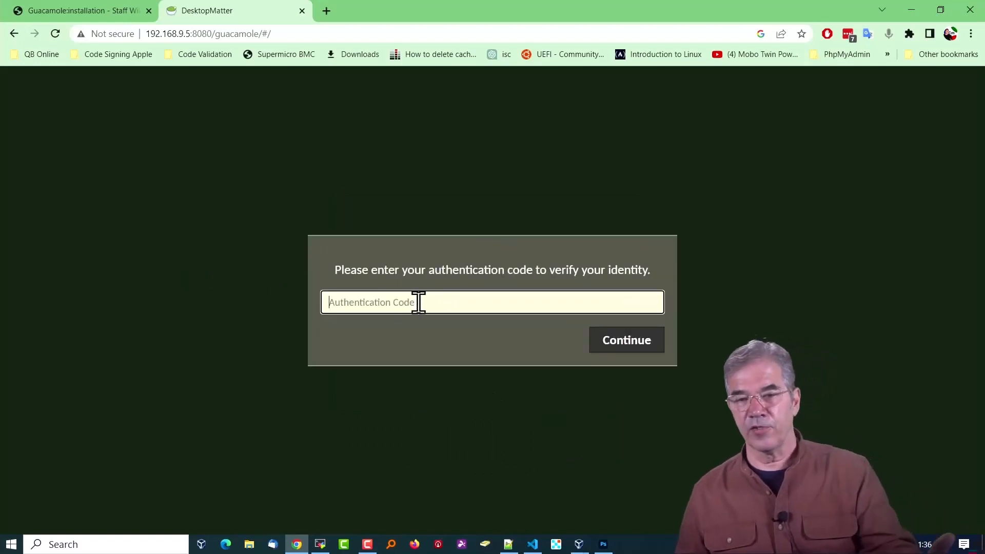
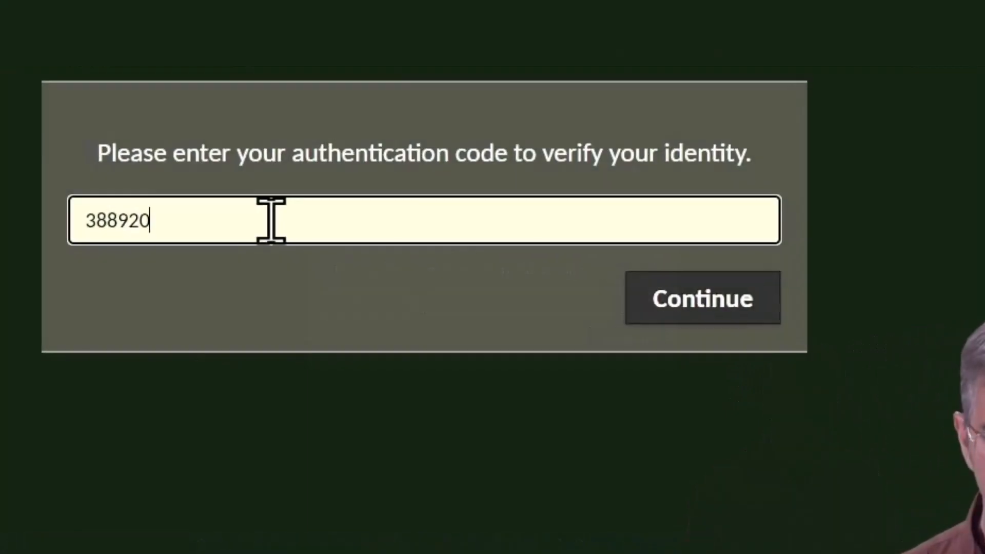
click(702, 298)
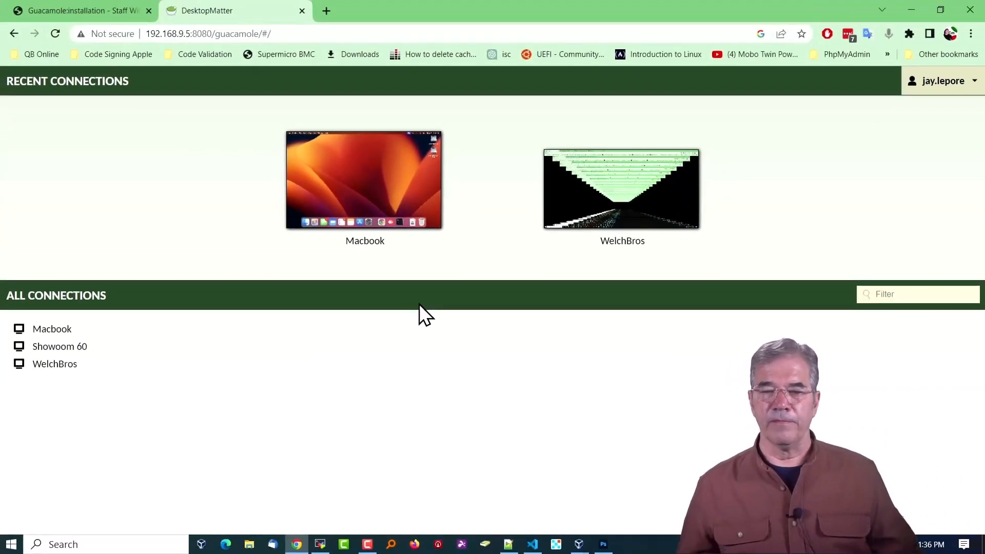
mouse_move(851, 108)
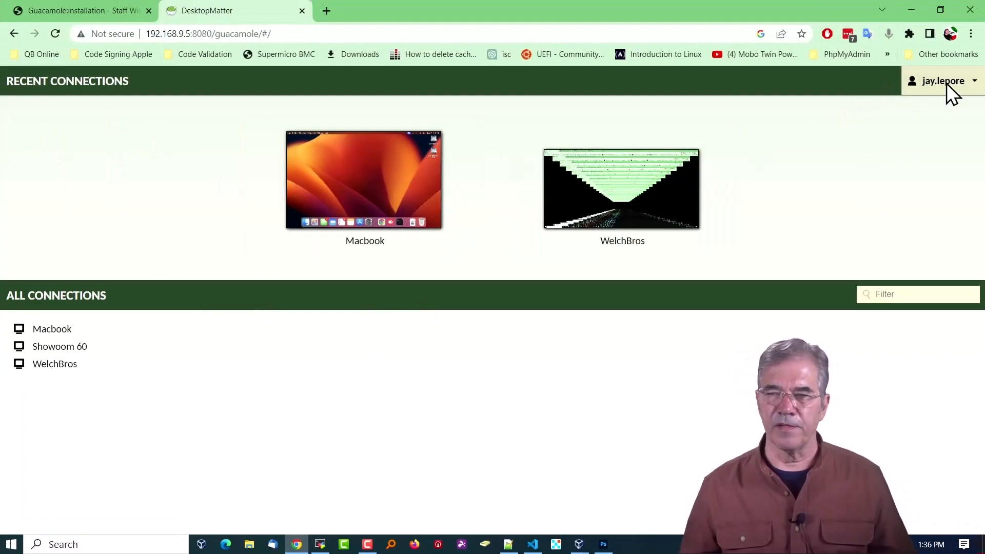
click(943, 81)
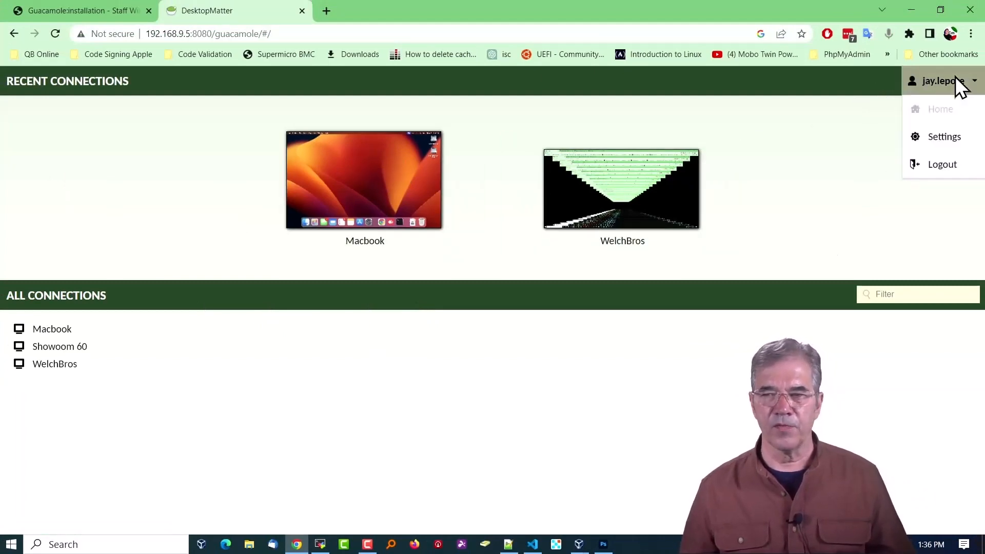
click(944, 136)
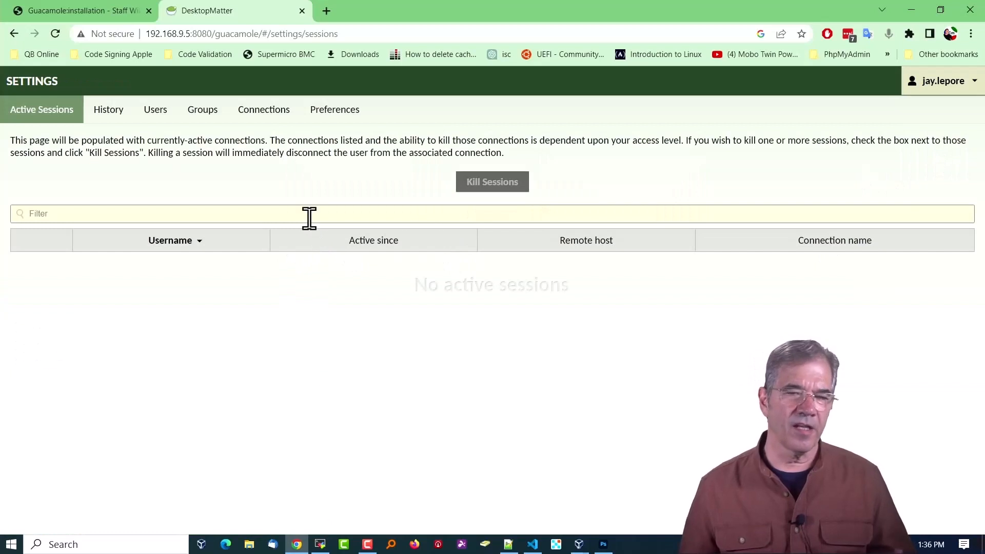